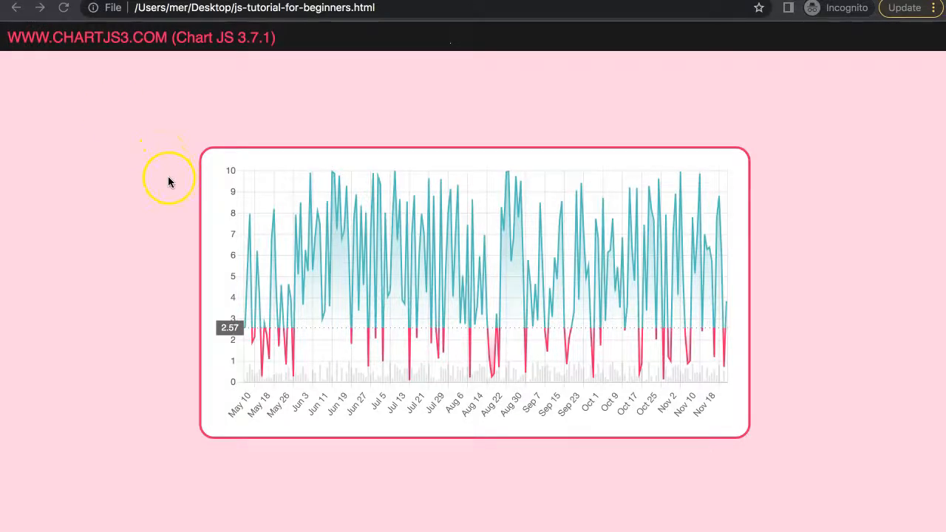
pyautogui.moveTo(266, 215)
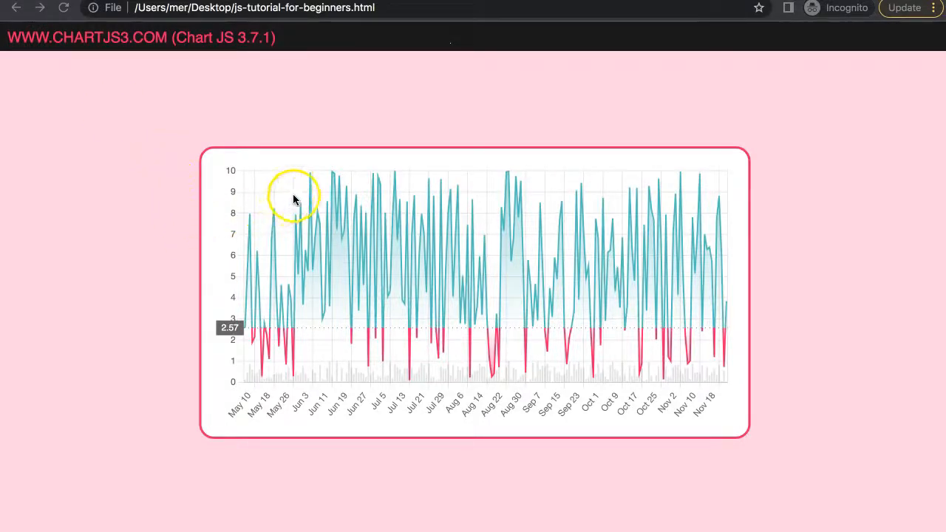
pyautogui.moveTo(309, 214)
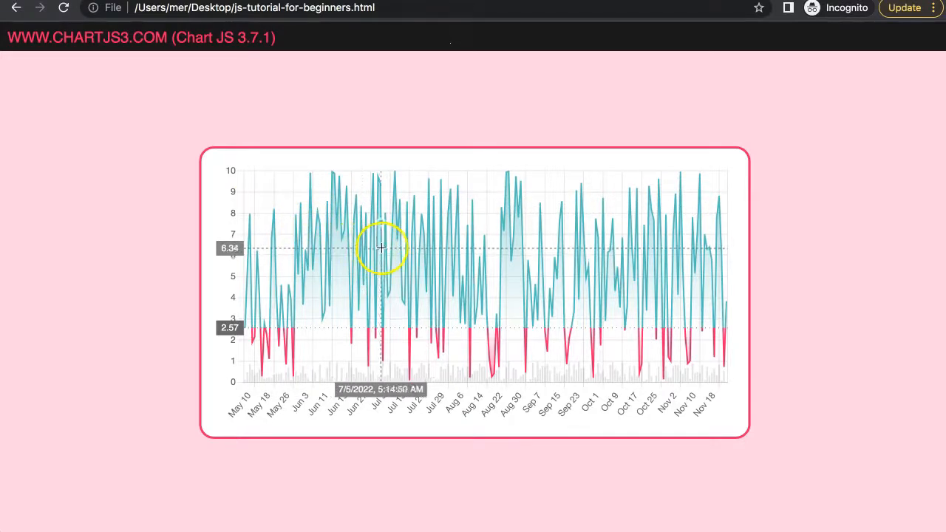
pyautogui.moveTo(399, 349)
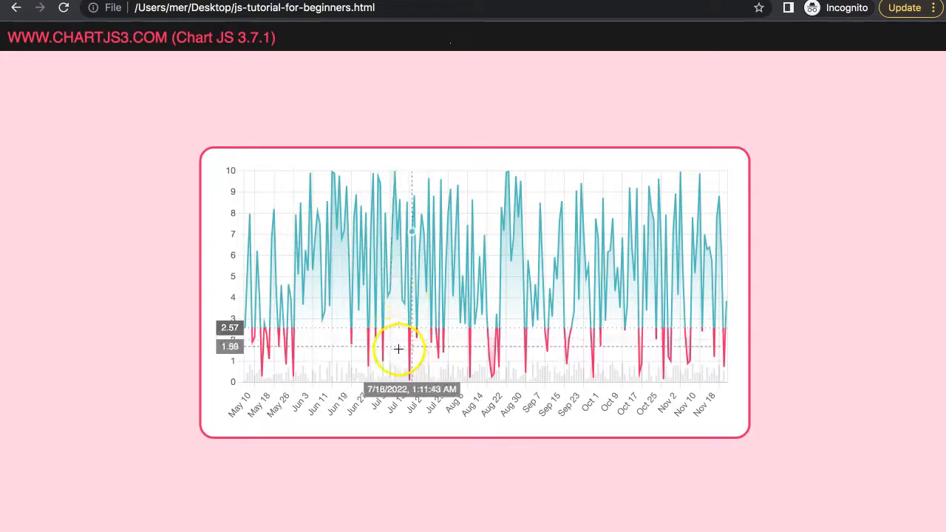
pyautogui.moveTo(551, 345)
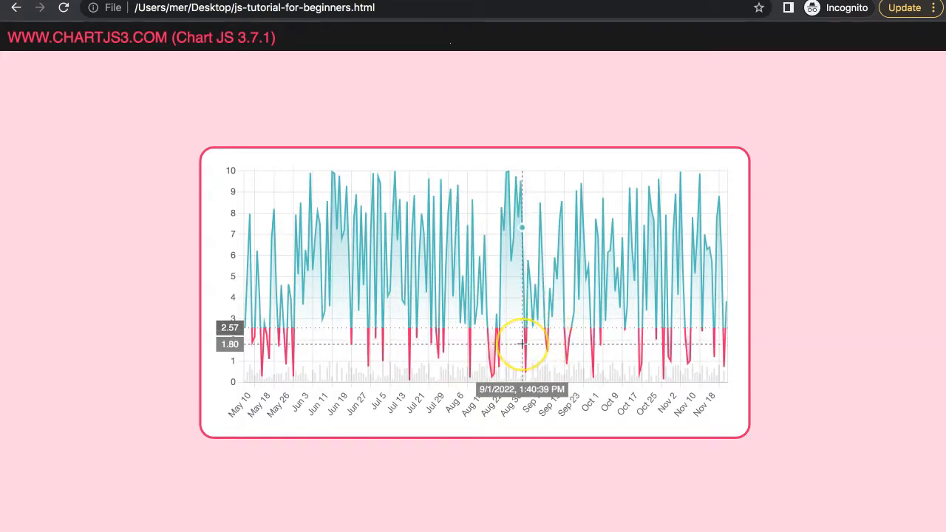
pyautogui.moveTo(535, 299)
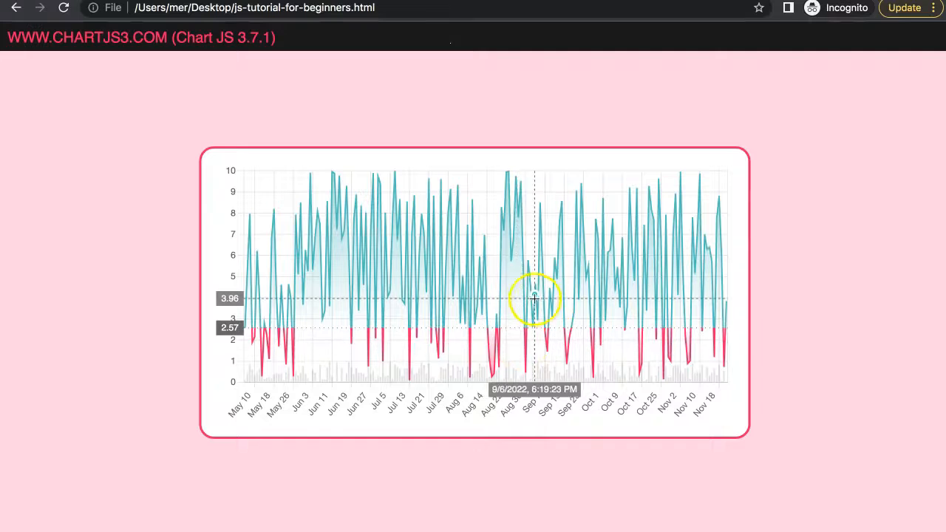
pyautogui.moveTo(606, 244)
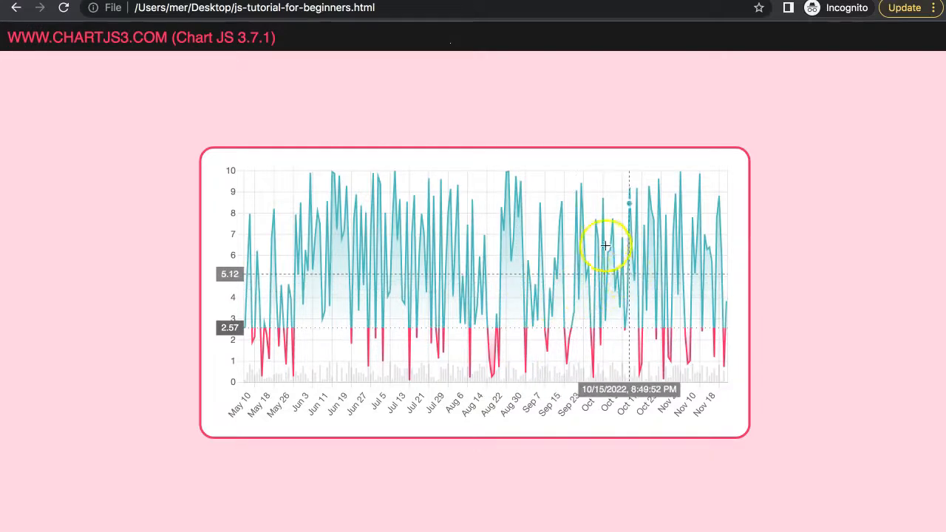
pyautogui.moveTo(603, 243)
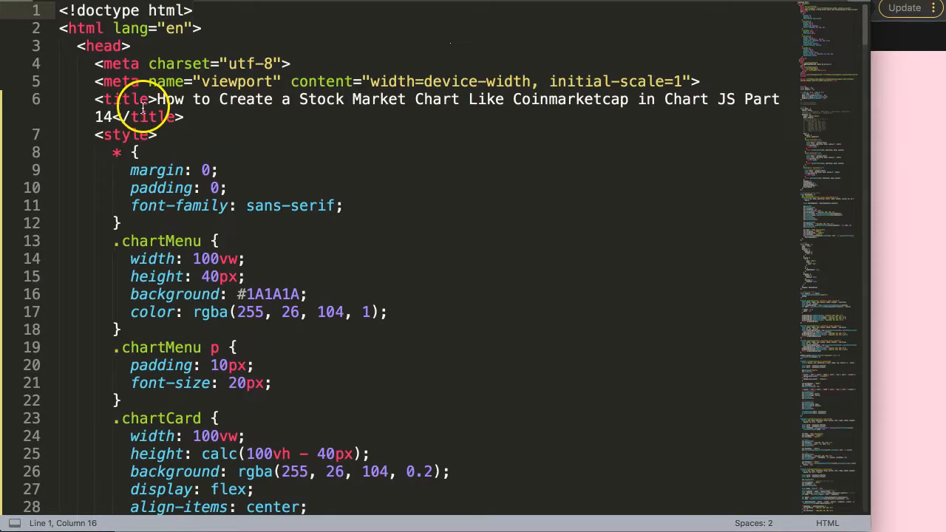
pyautogui.moveTo(479, 303)
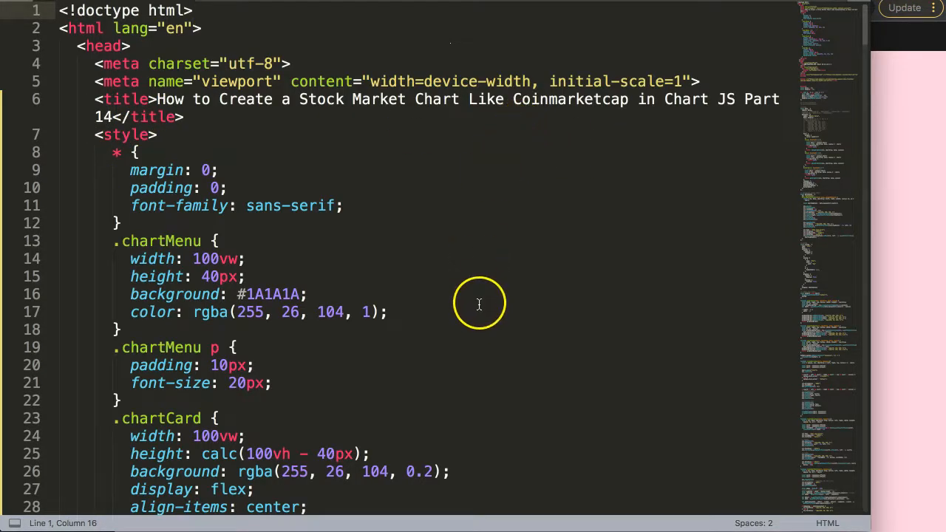
# Start a second dataset with label 'Stock Volume' and type 'bar'.
pyautogui.scroll(-3)
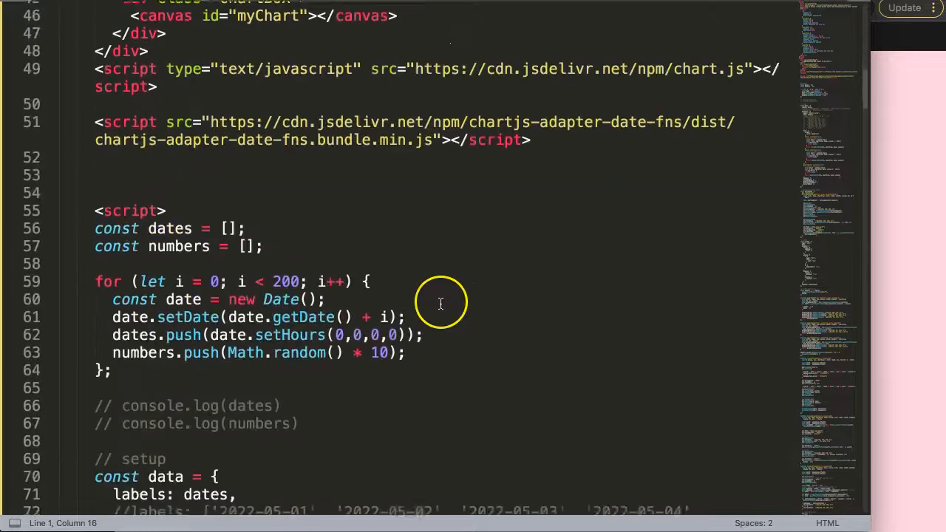
pyautogui.scroll(-3)
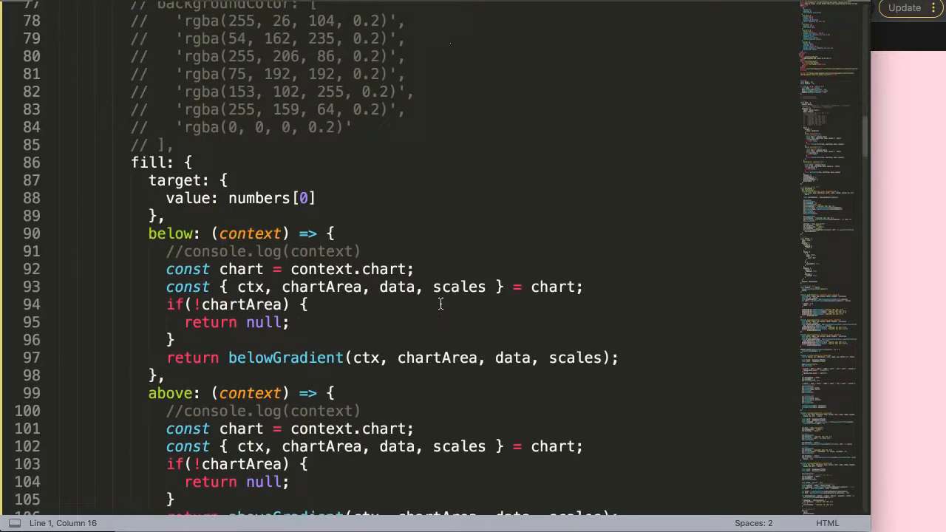
pyautogui.scroll(-3)
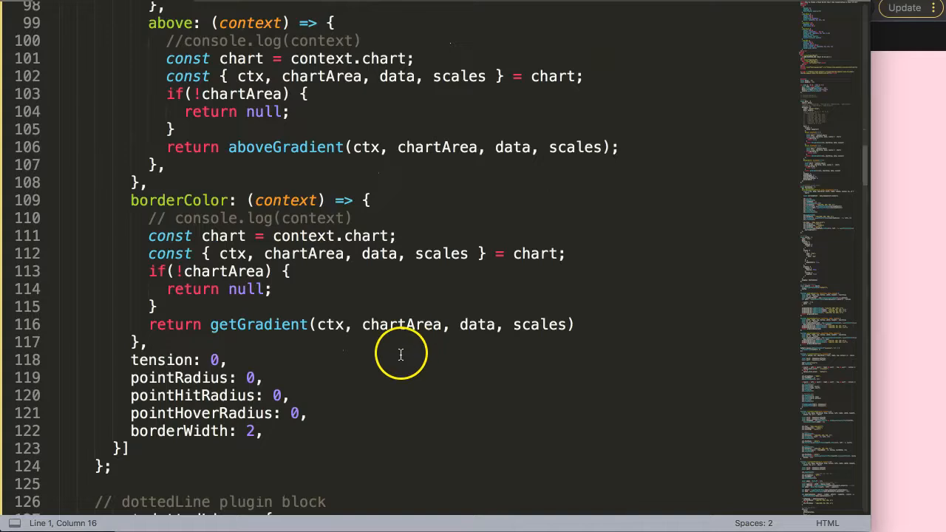
pyautogui.scroll(-3)
pyautogui.write(',{')
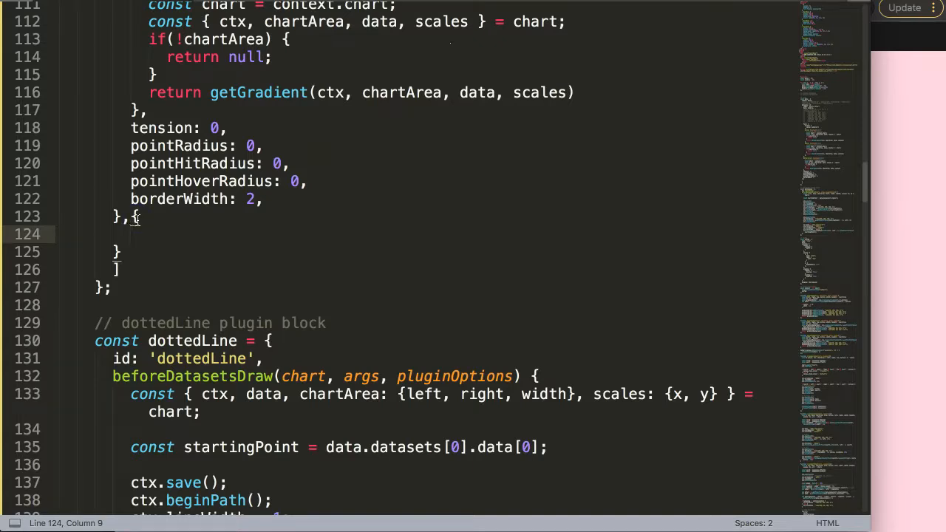
pyautogui.write('label:')
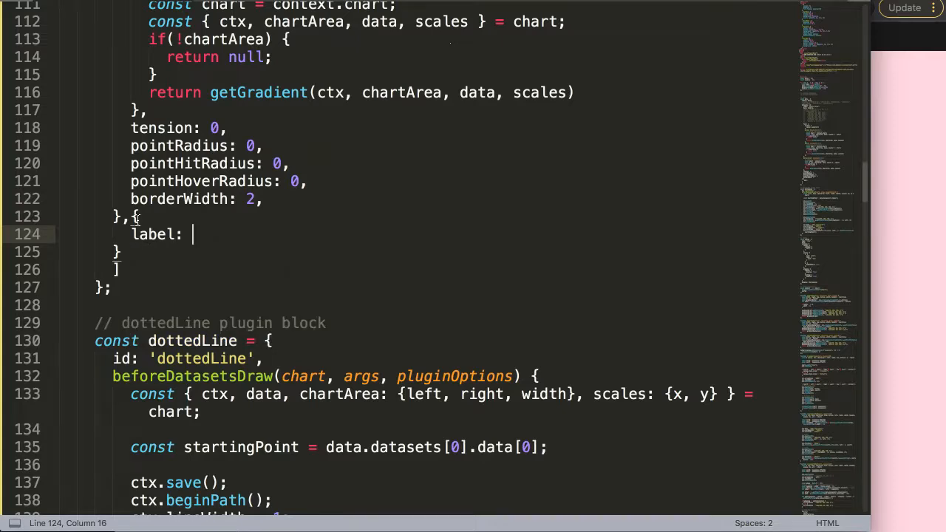
pyautogui.write("''")
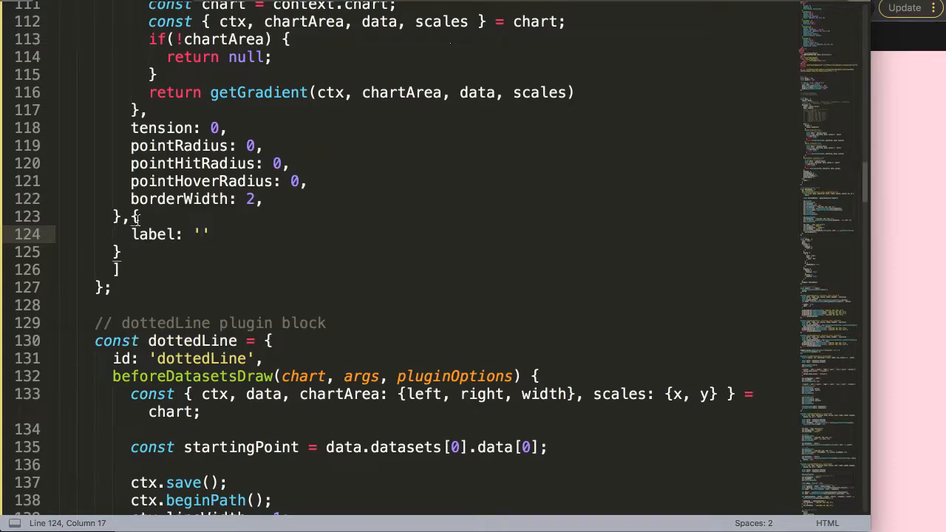
pyautogui.write('Stock V')
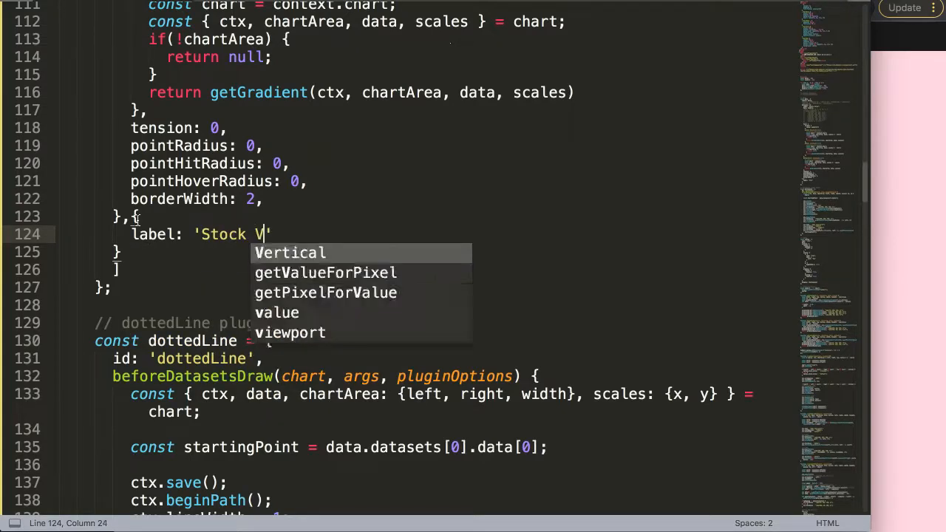
pyautogui.write("olume',")
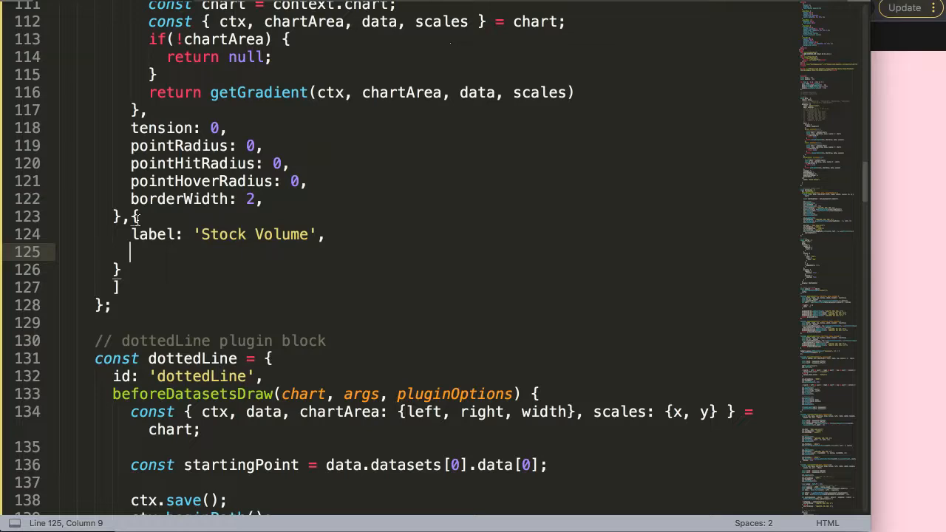
pyautogui.write("type: 'bar'")
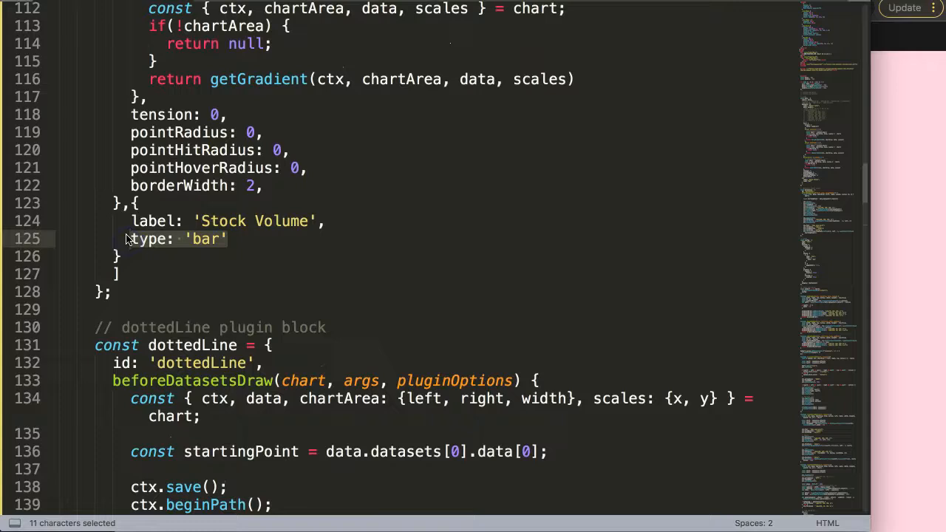
# Give the Stock Volume dataset data: numbers and close it with a trailing comma.
pyautogui.click(244, 238)
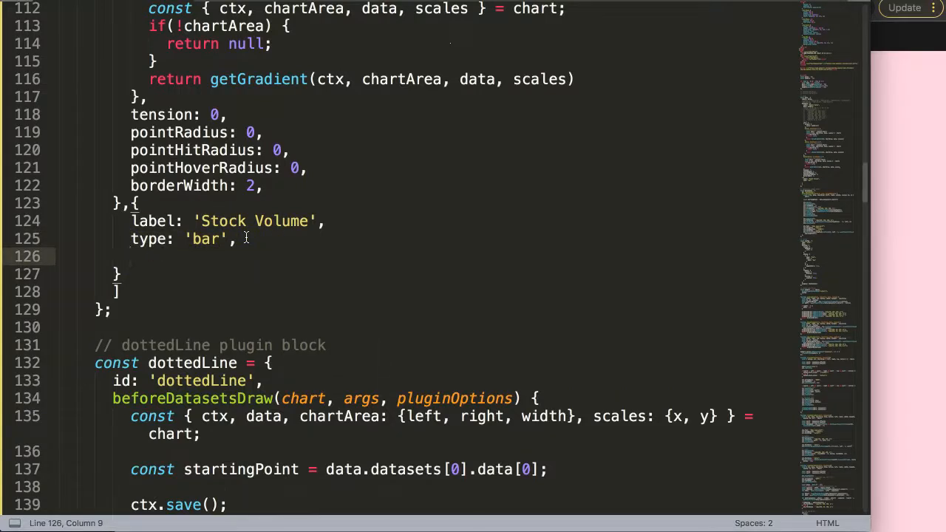
pyautogui.write('dat')
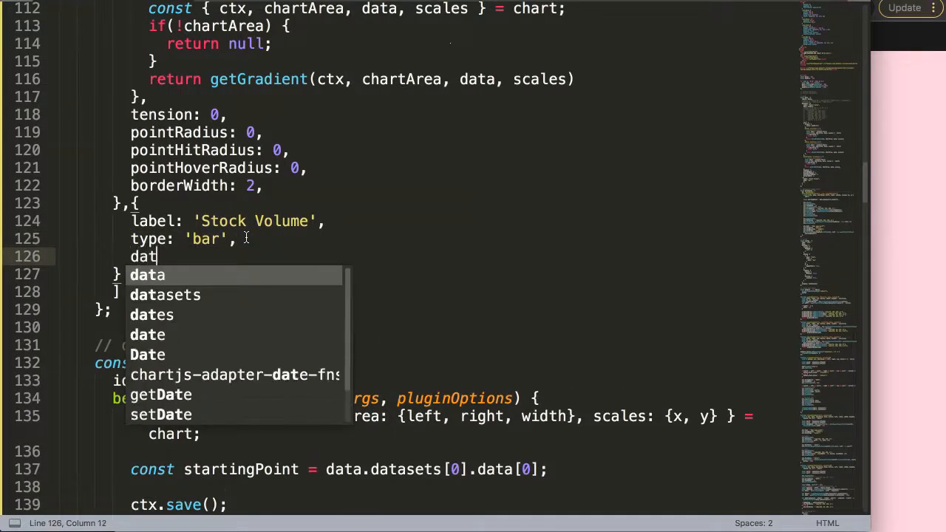
pyautogui.write('a:')
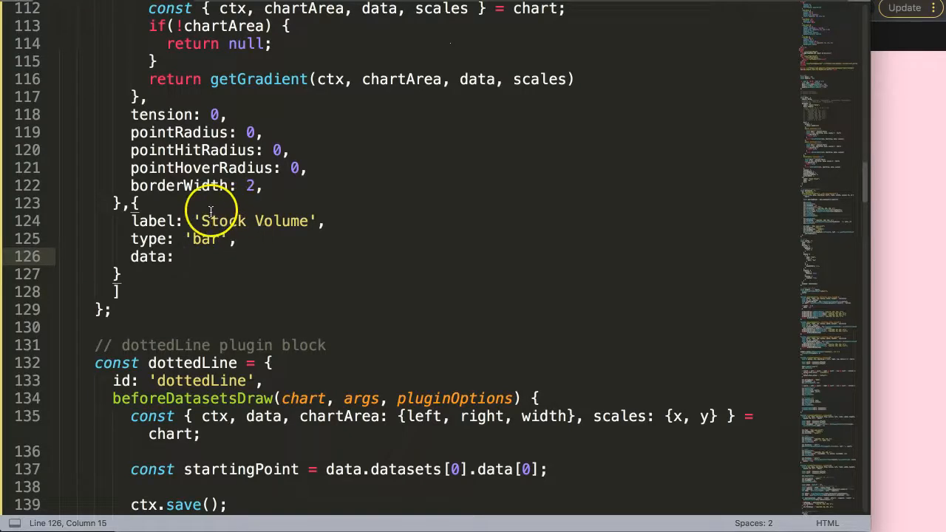
pyautogui.scroll(3)
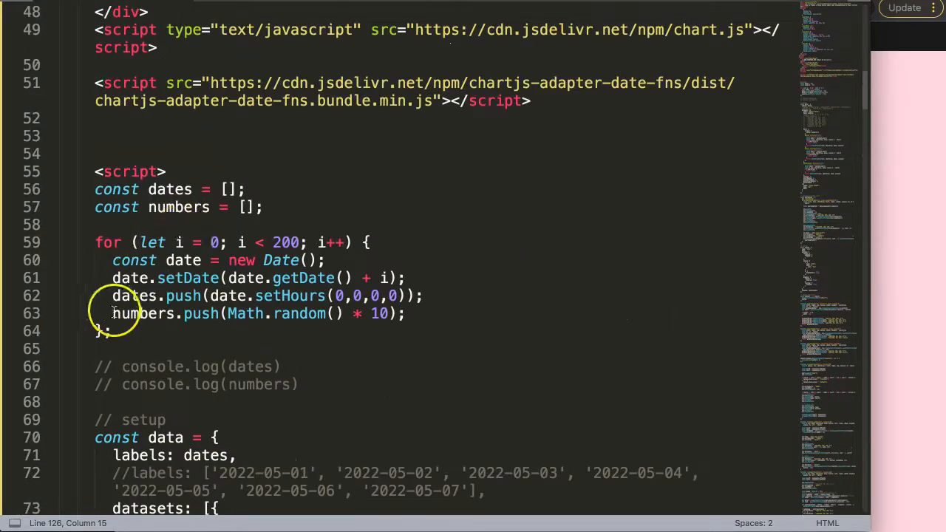
pyautogui.scroll(-3)
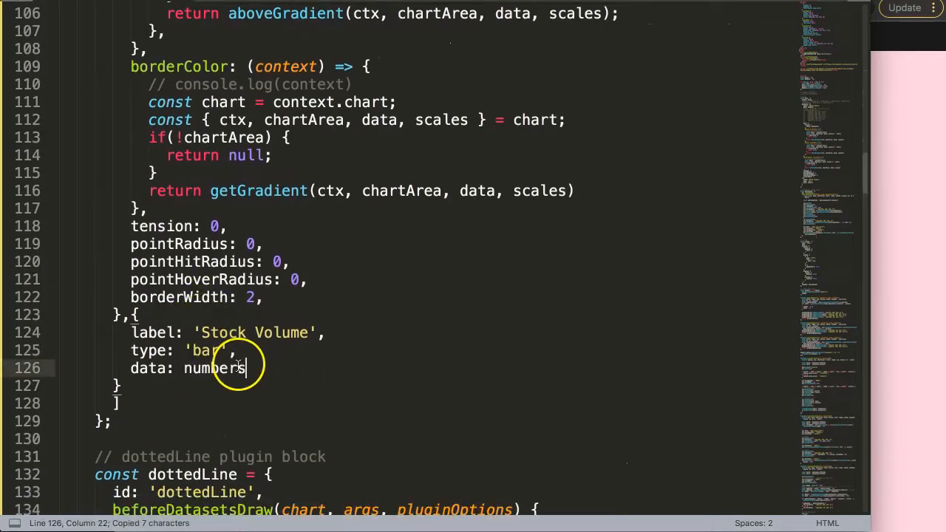
pyautogui.write(',')
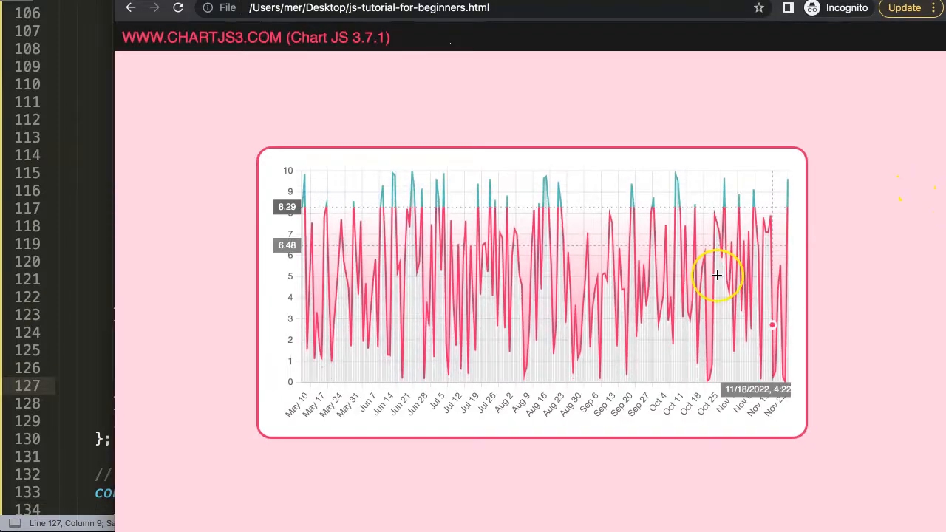
pyautogui.moveTo(508, 309)
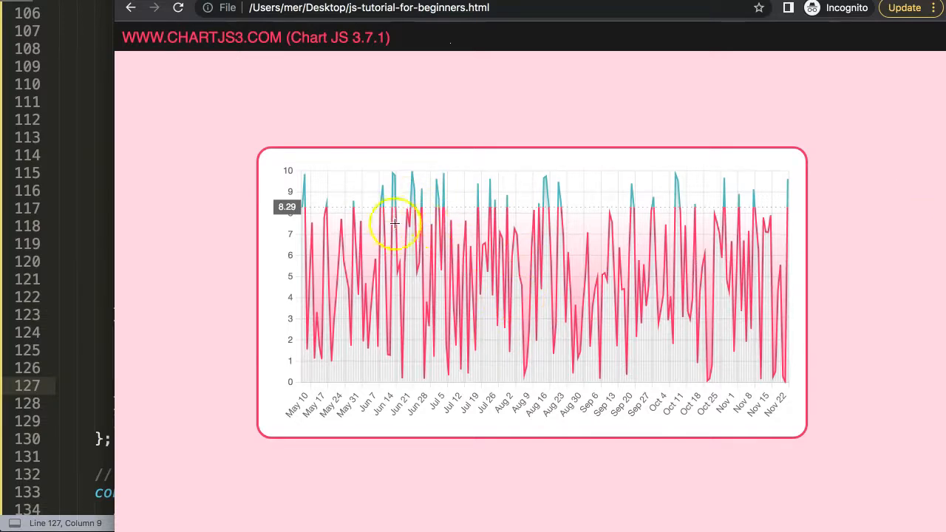
pyautogui.moveTo(412, 174)
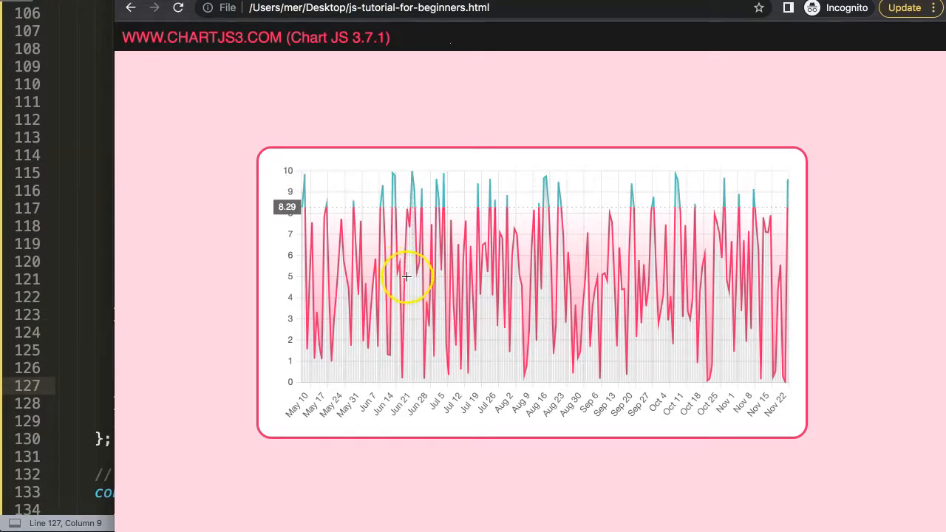
pyautogui.moveTo(421, 269)
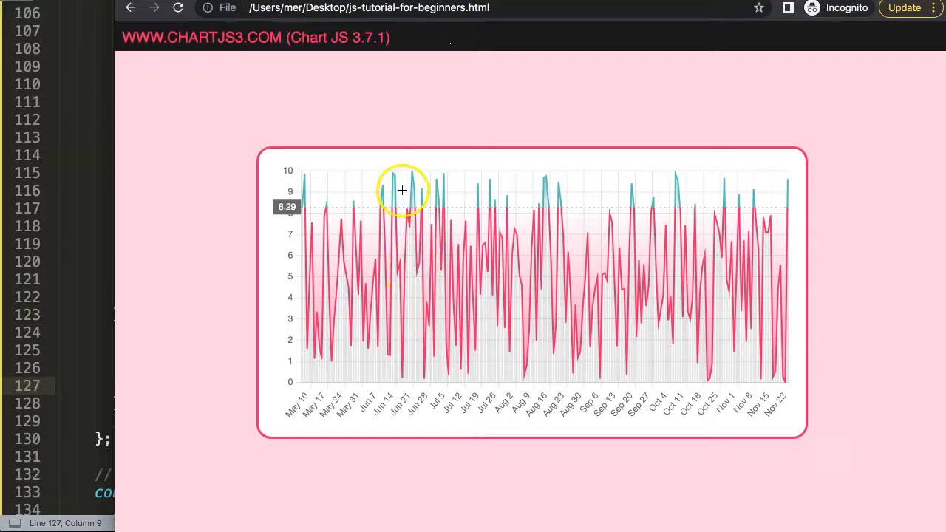
pyautogui.moveTo(337, 184)
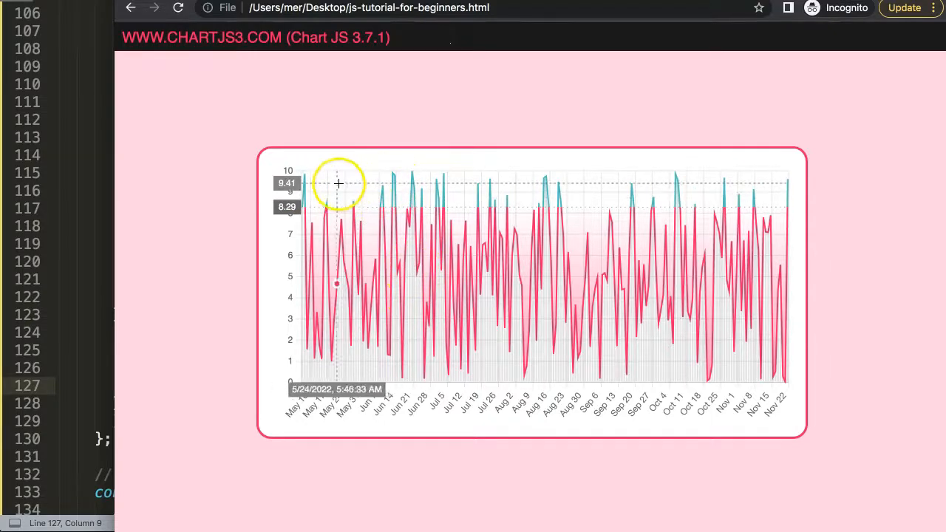
pyautogui.moveTo(362, 195)
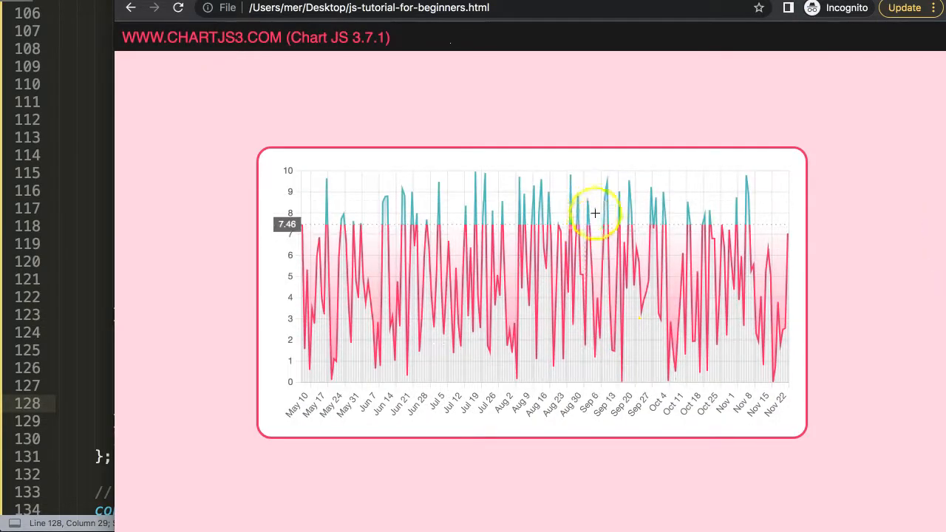
pyautogui.moveTo(532, 265)
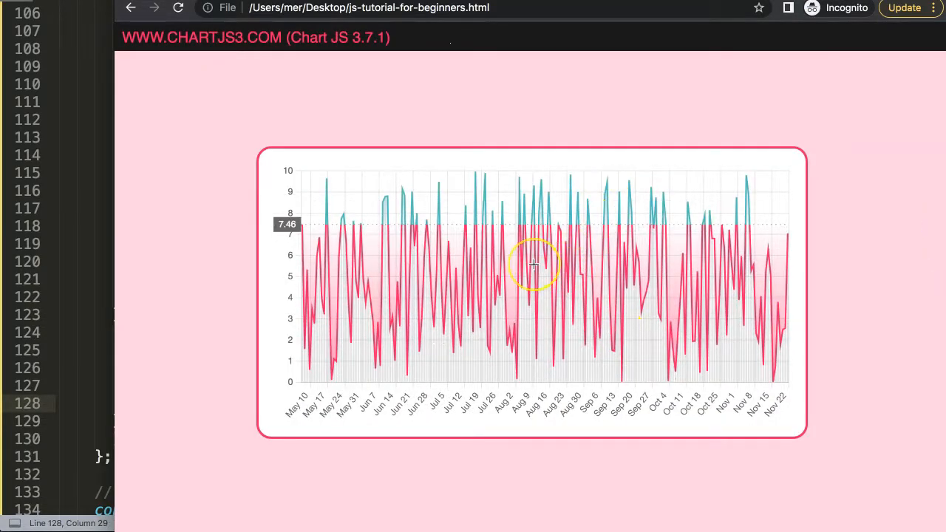
pyautogui.moveTo(304, 263)
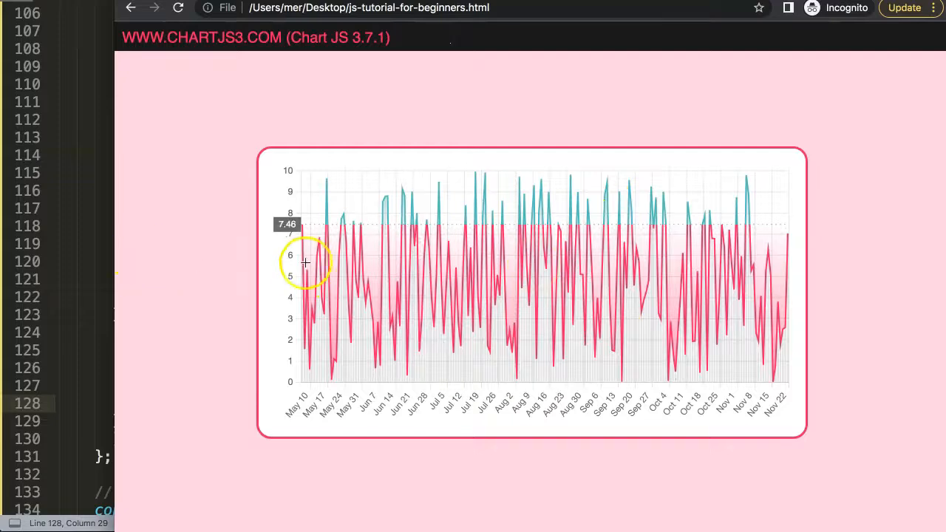
pyautogui.moveTo(322, 364)
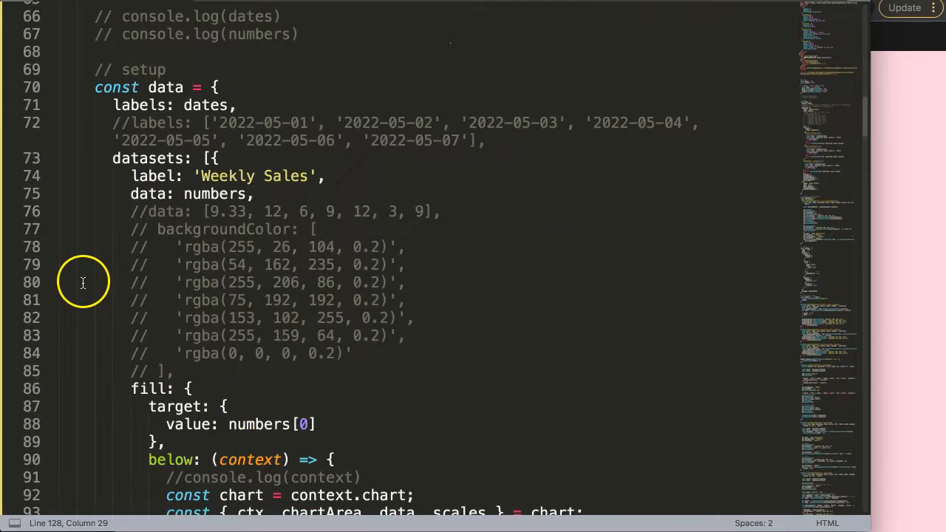
# Declare const volume = [] and push Math.random() * 100 into it inside the loop.
pyautogui.scroll(3)
pyautogui.write('const volm')
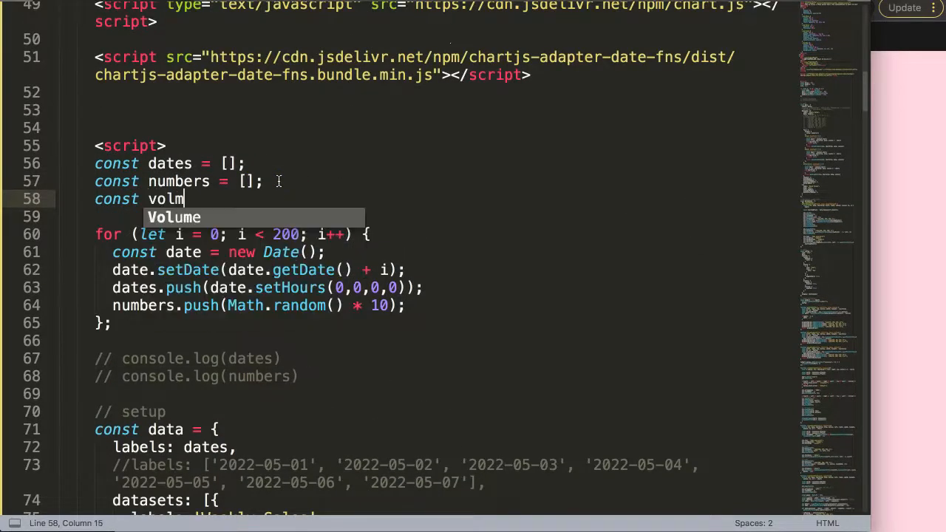
pyautogui.write('ume = [];')
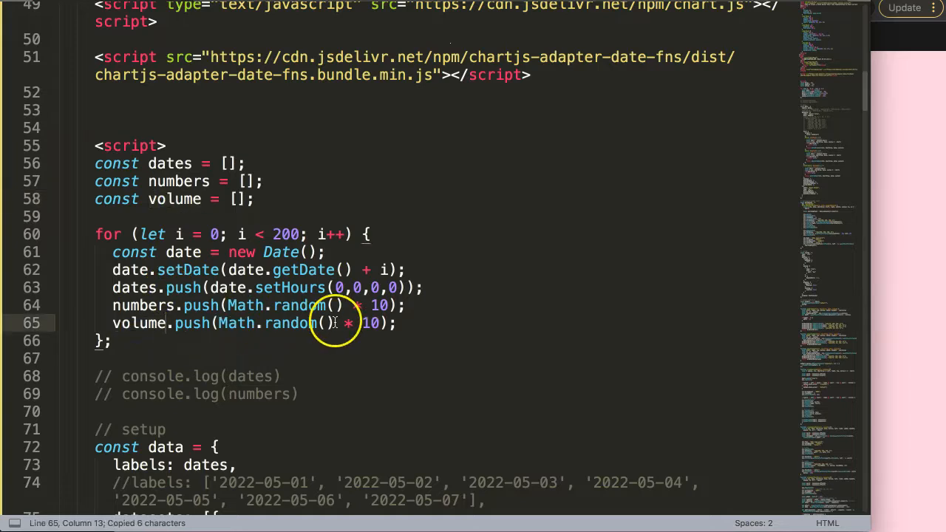
pyautogui.write('0')
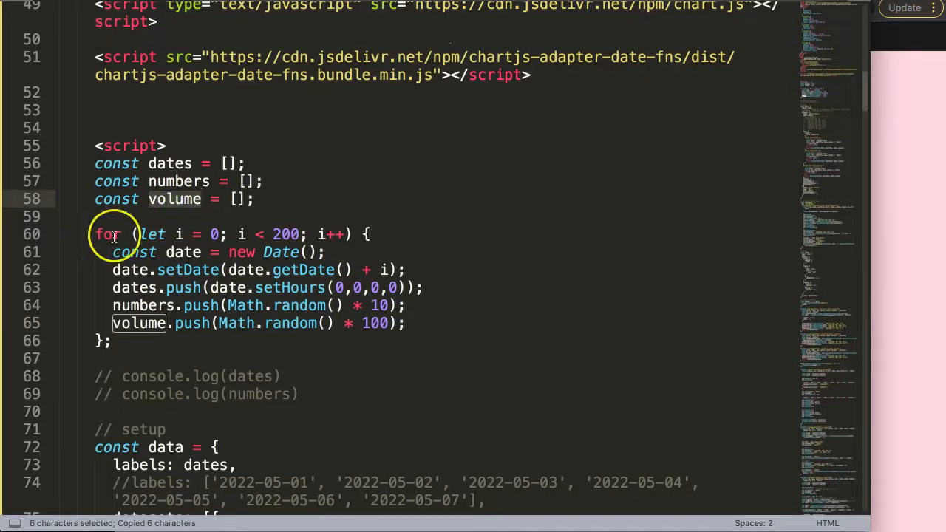
pyautogui.scroll(-3)
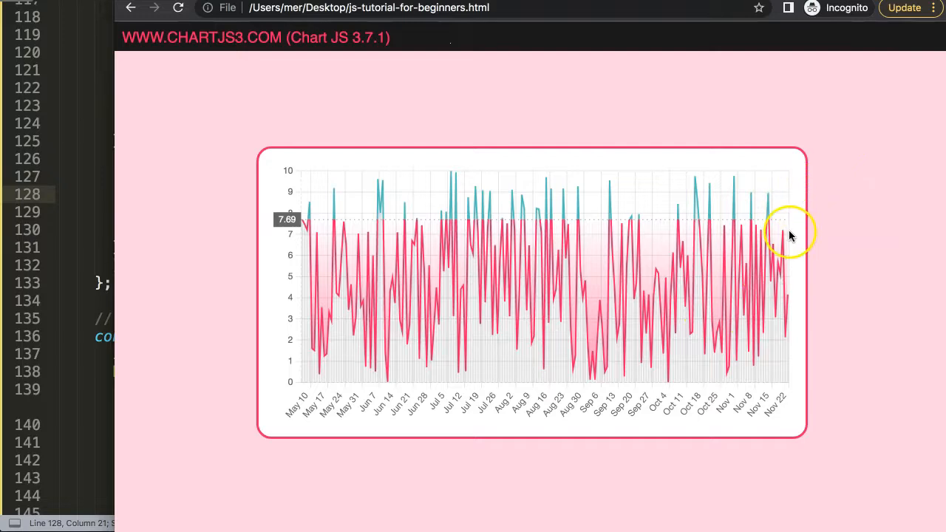
pyautogui.moveTo(709, 222)
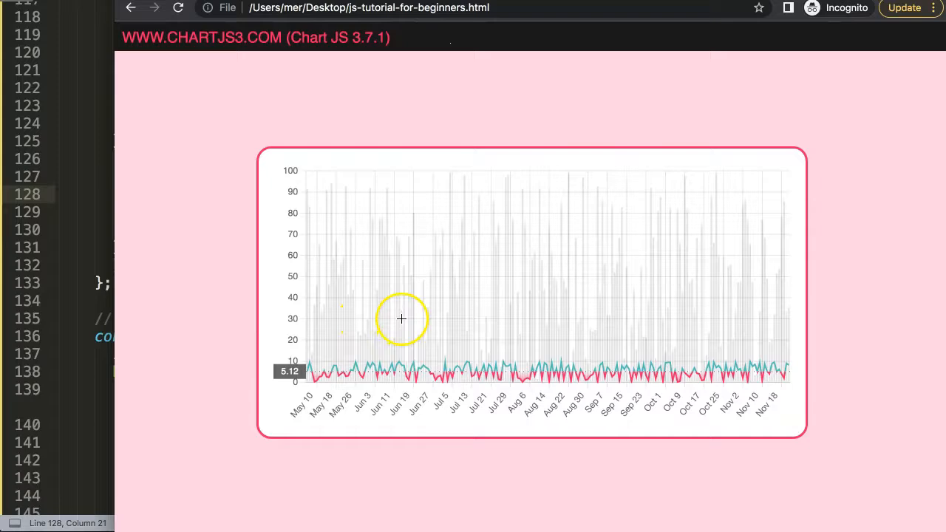
pyautogui.moveTo(790, 279)
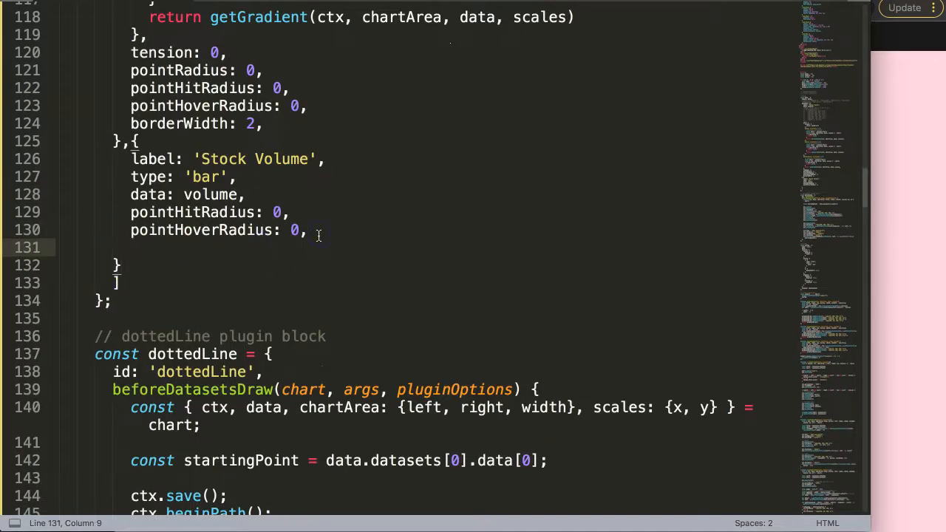
# Add yAxisID: 'volume' to the Stock Volume bar dataset.
pyautogui.write('y')
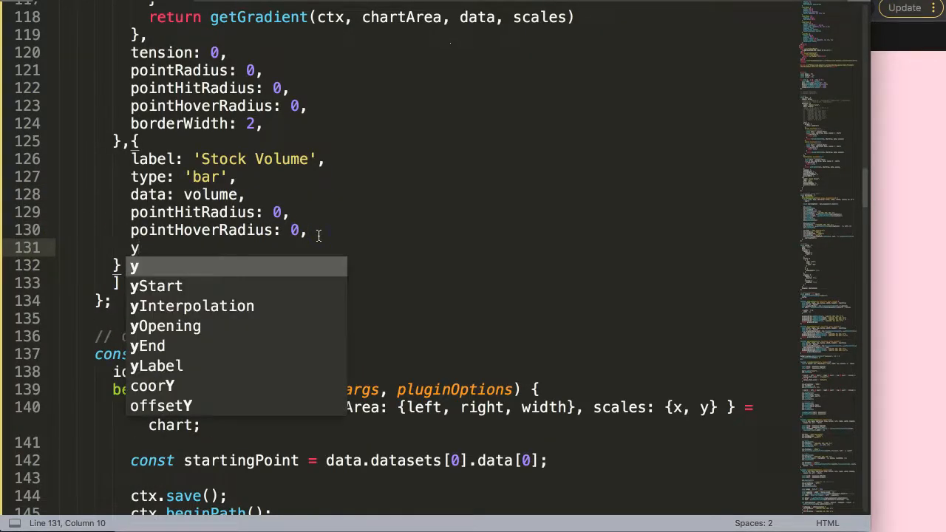
pyautogui.write('AxisID:')
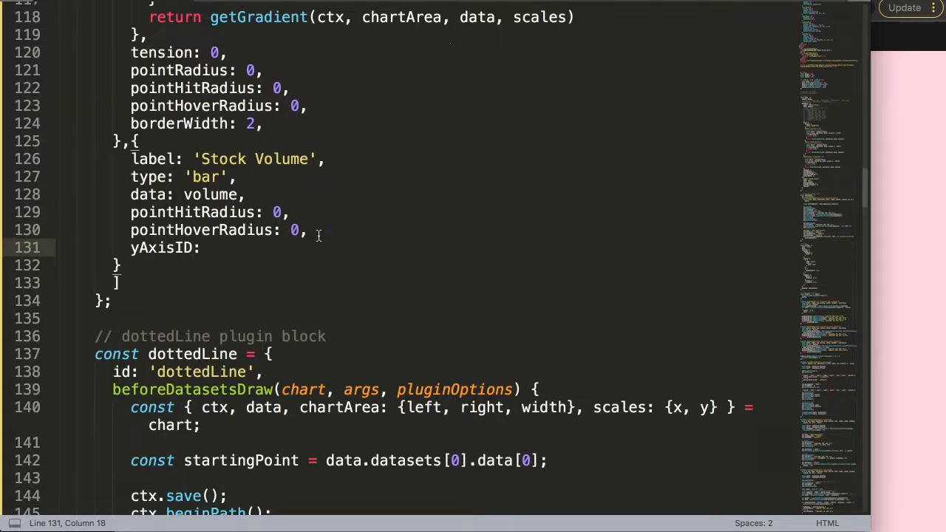
pyautogui.write("'vo")
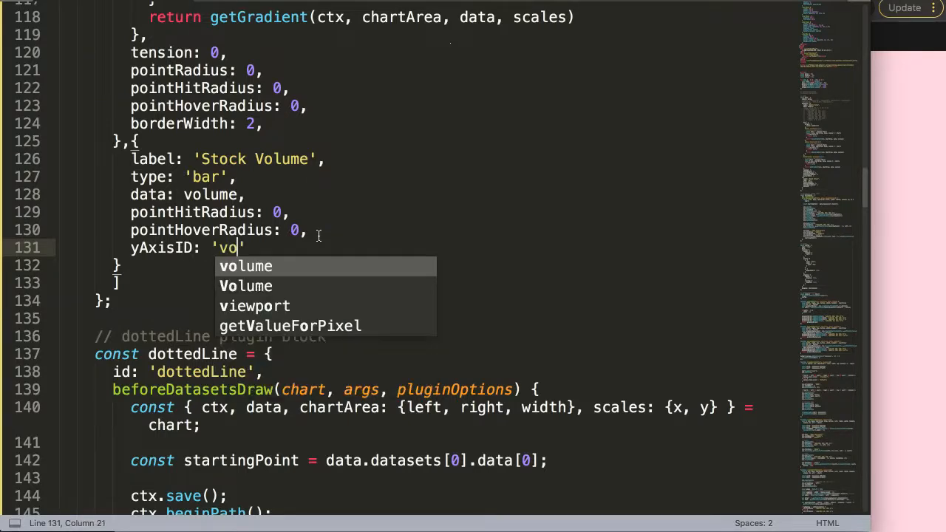
pyautogui.write('mul')
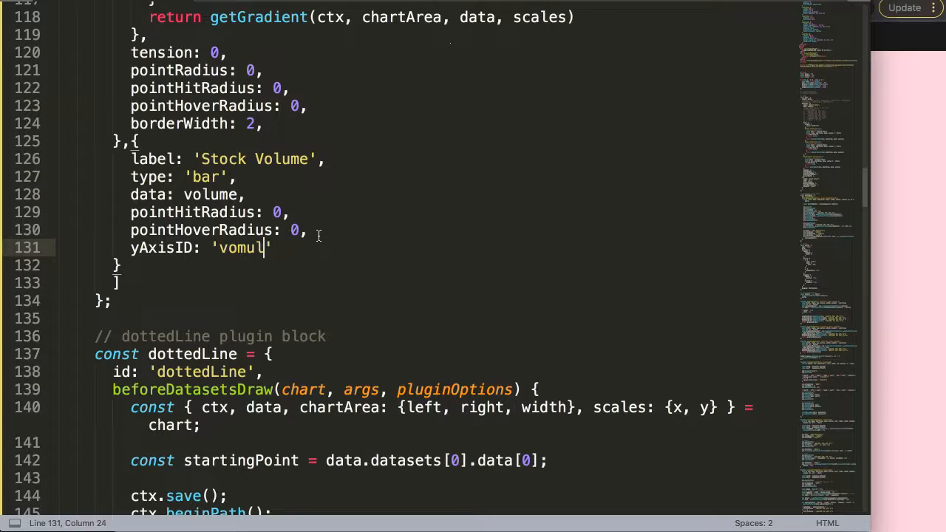
pyautogui.write('volume')
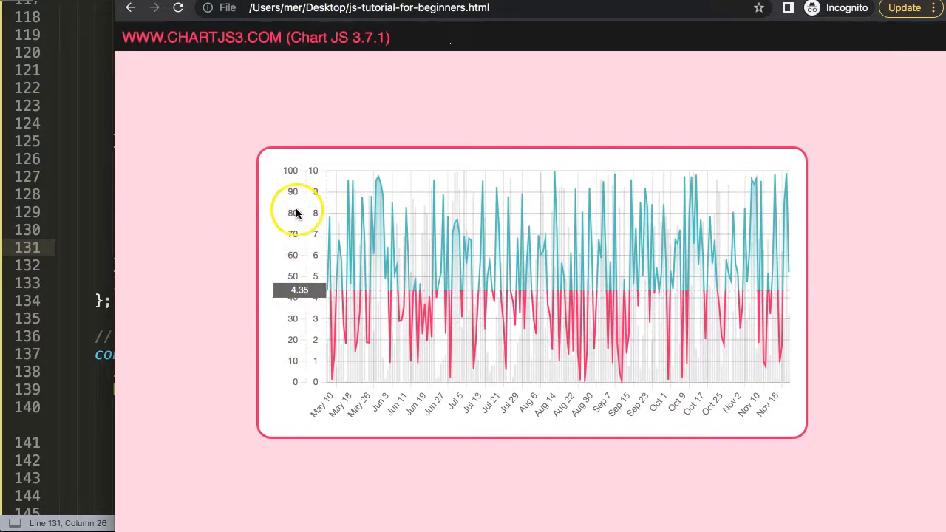
pyautogui.moveTo(59, 193)
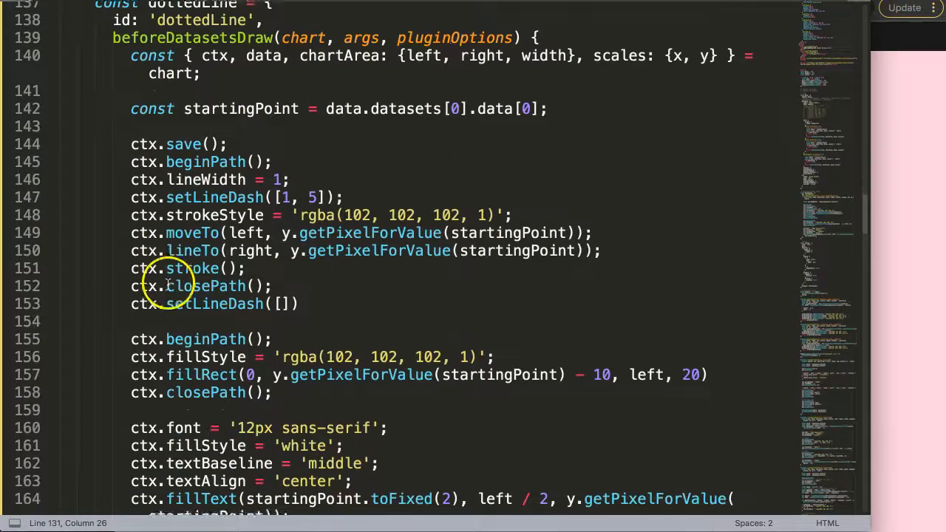
# Add a volume scale with type: 'linear' and position: 'right' under options.scales.
pyautogui.scroll(-3)
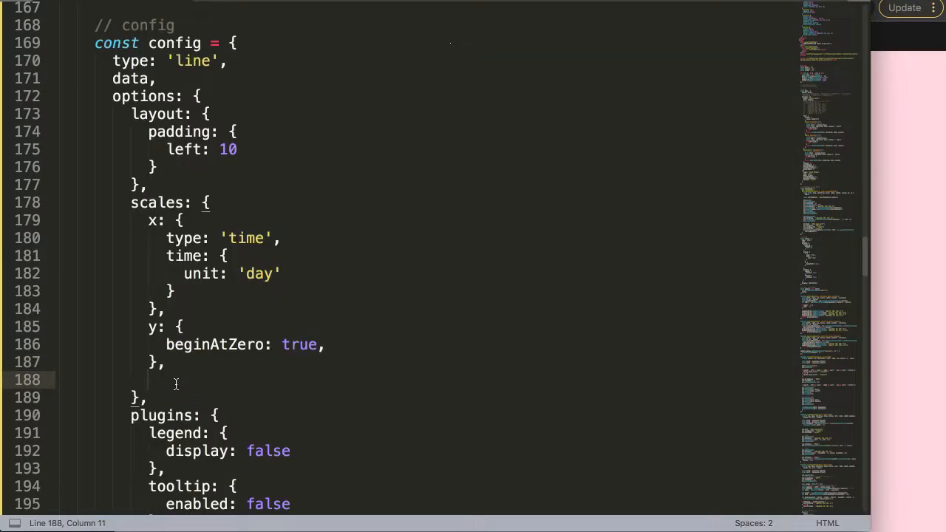
pyautogui.write('vu')
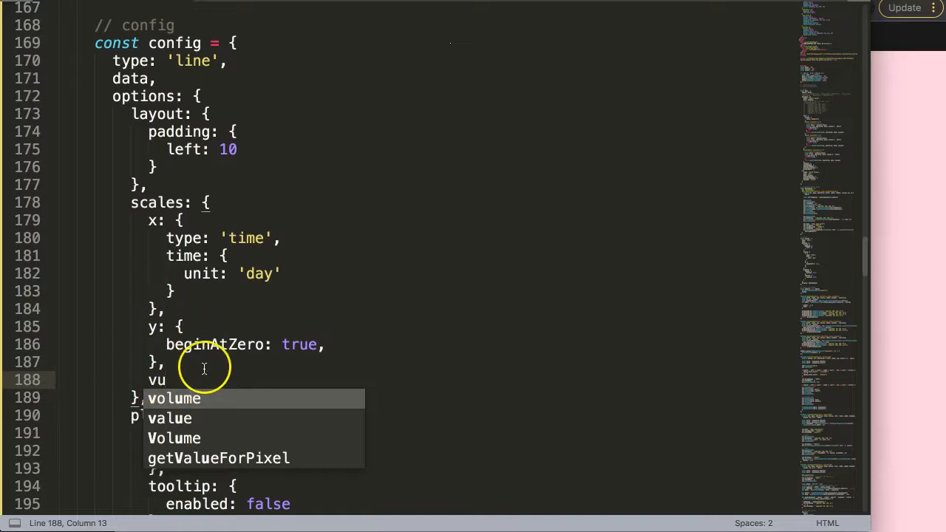
pyautogui.write('o')
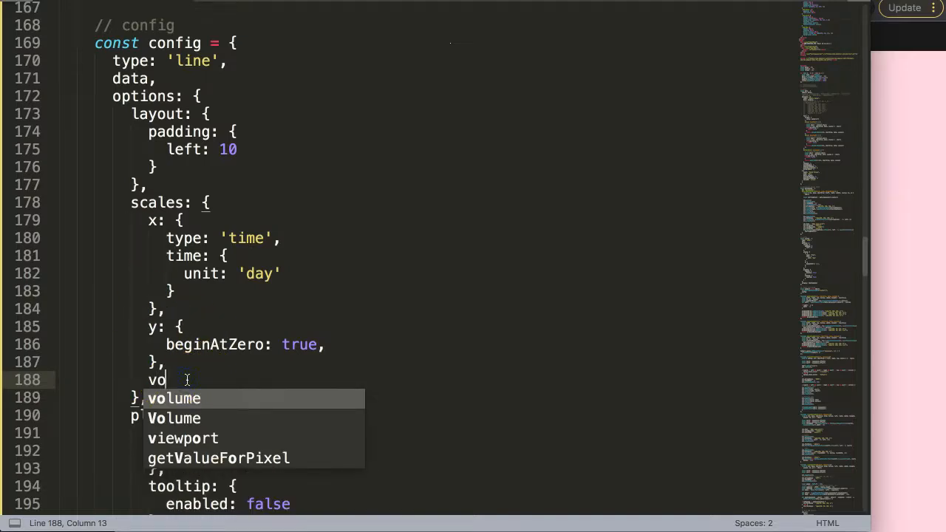
pyautogui.write('lume: {')
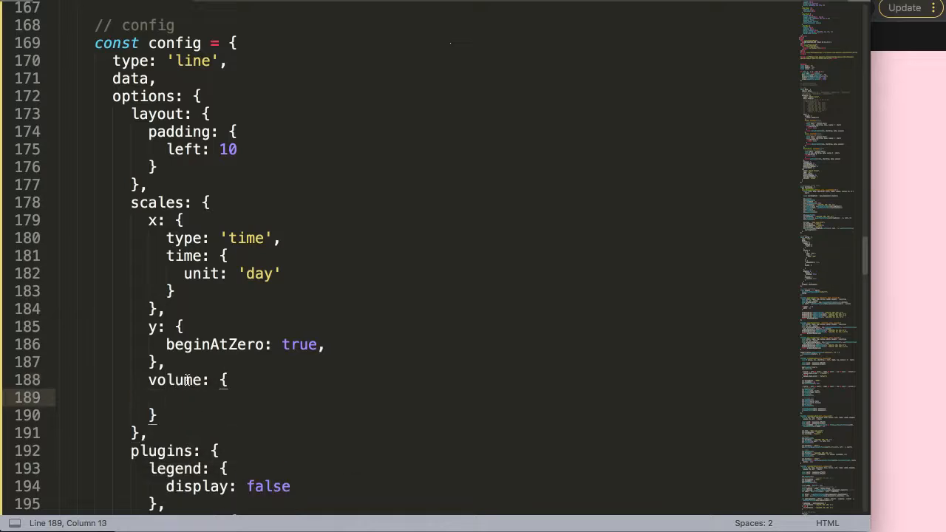
pyautogui.write("type: ''")
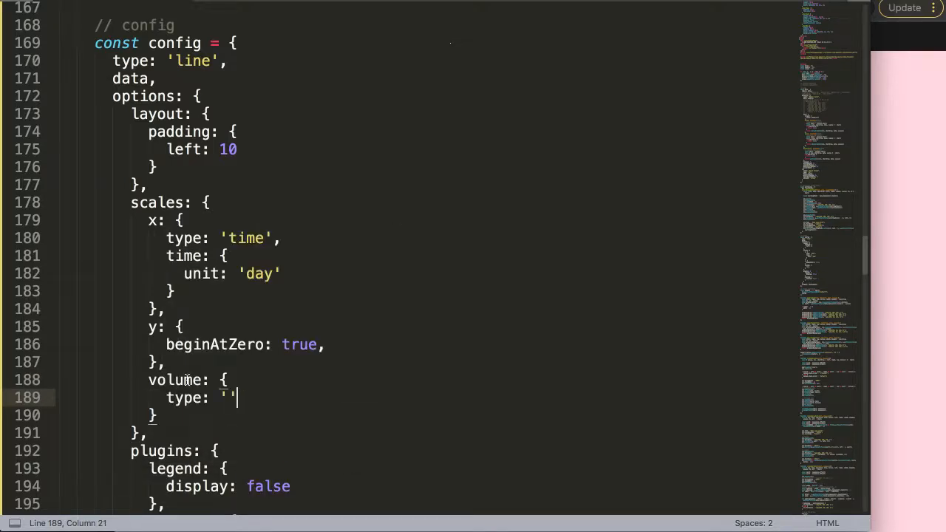
pyautogui.write('linear')
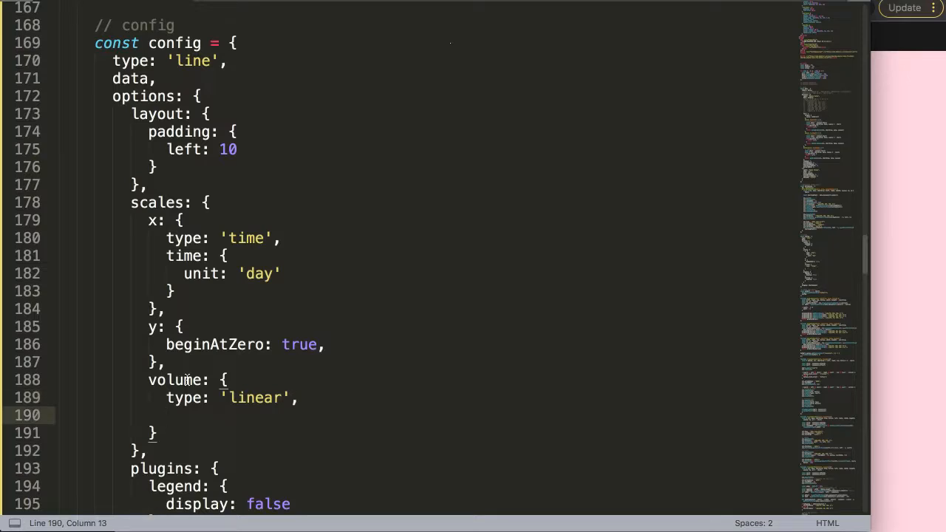
pyautogui.write('posi')
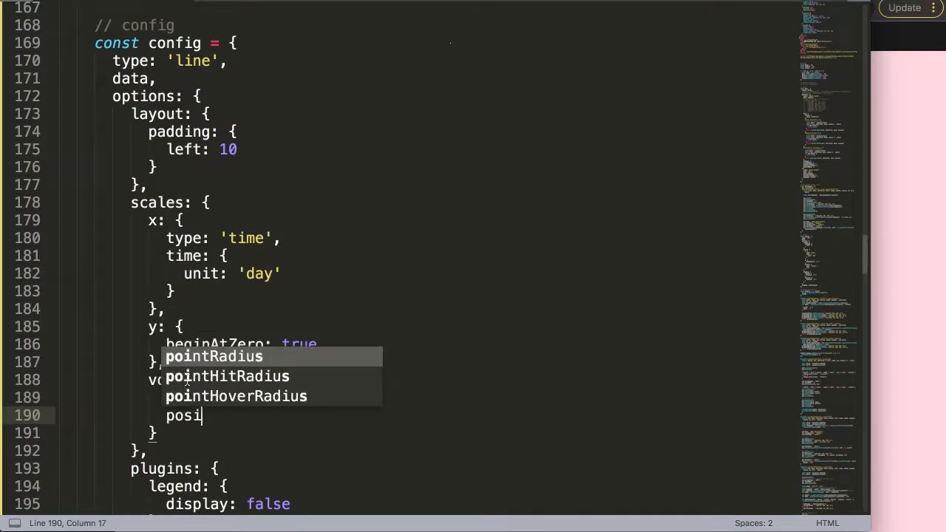
pyautogui.write('position:')
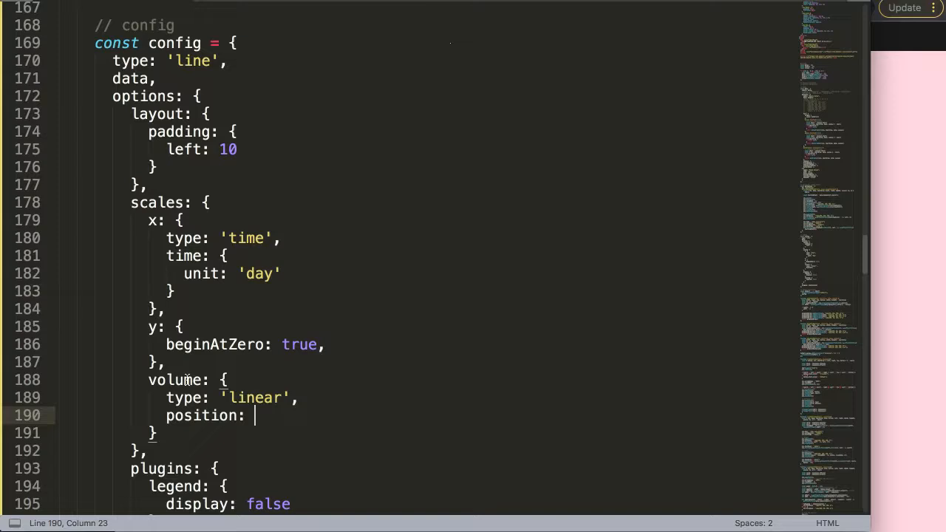
pyautogui.write("'right'")
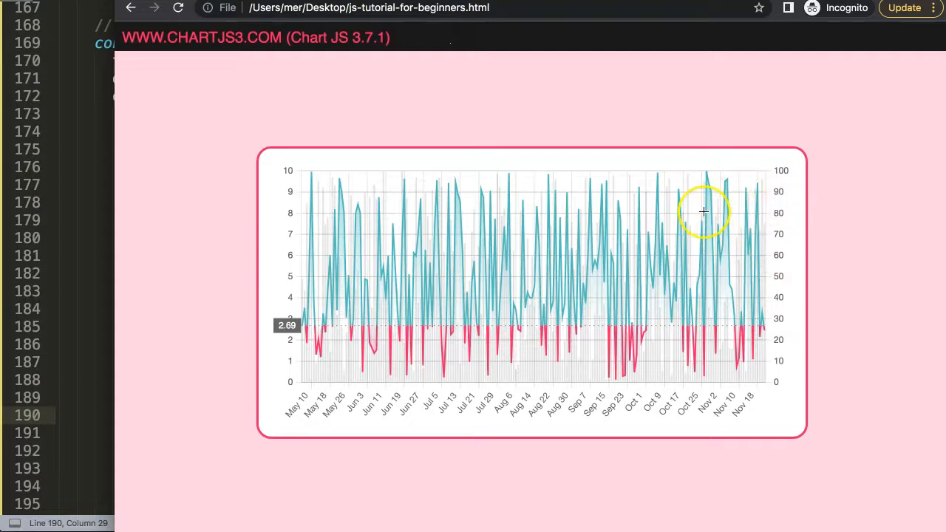
pyautogui.moveTo(708, 187)
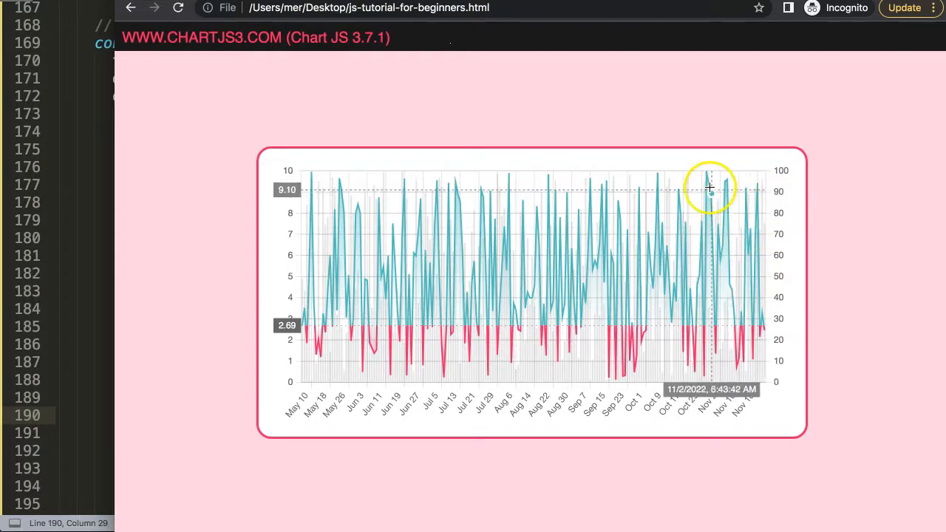
pyautogui.moveTo(798, 183)
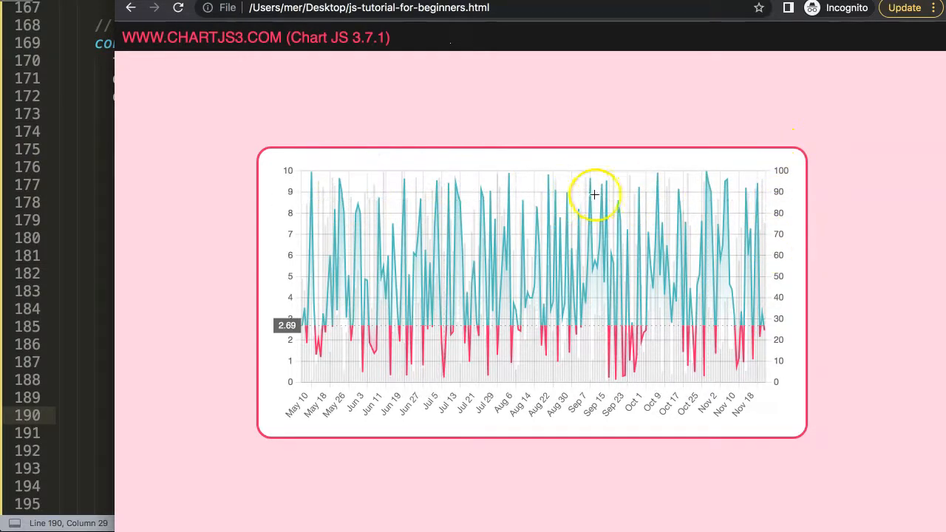
pyautogui.moveTo(290, 195)
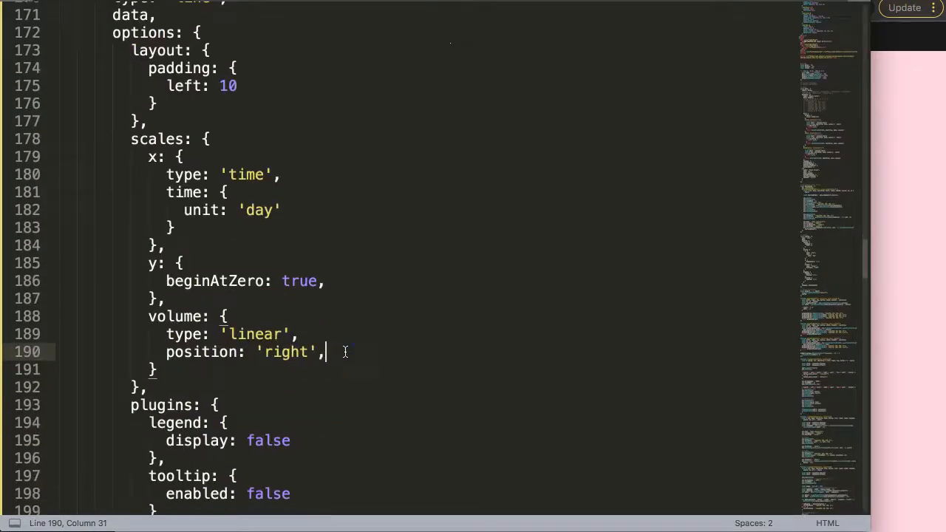
# Add min: 0 and a max: property to the volume scale.
pyautogui.write('min: 0,')
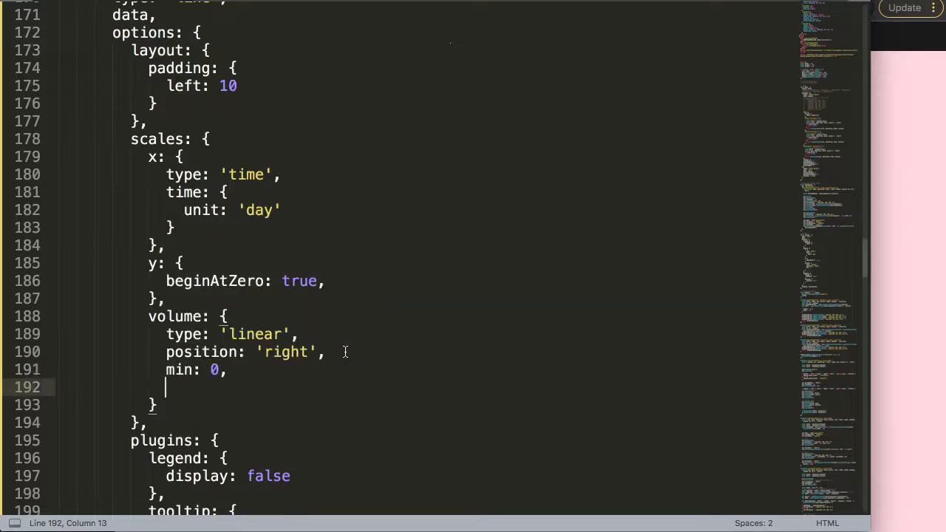
pyautogui.write('max:')
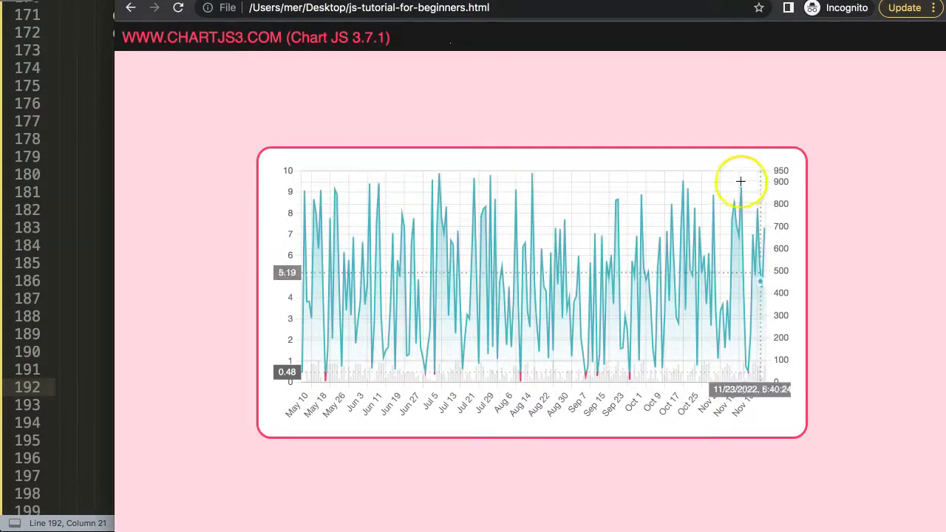
pyautogui.moveTo(724, 399)
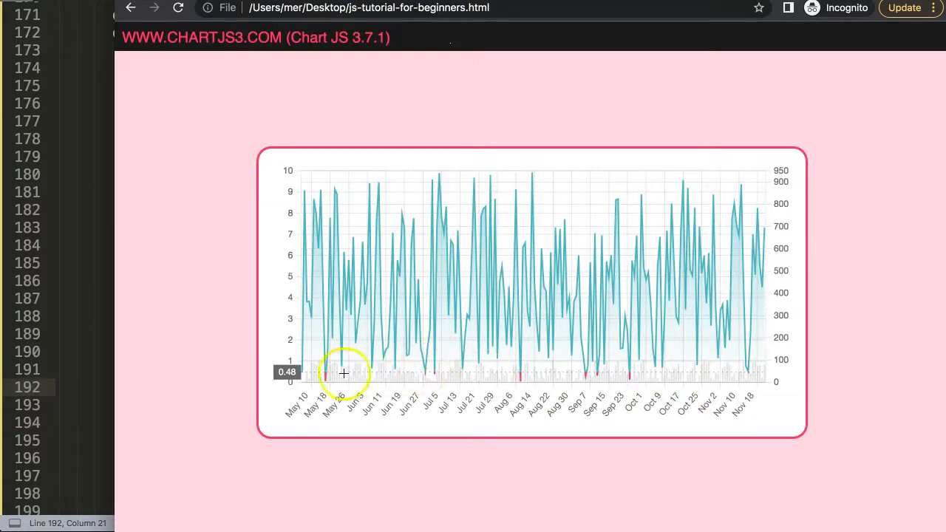
pyautogui.moveTo(382, 368)
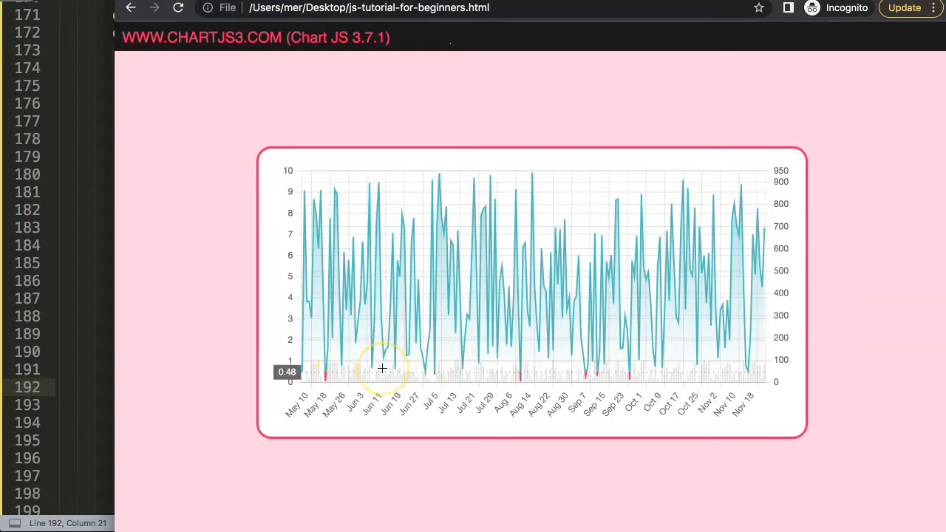
pyautogui.moveTo(603, 399)
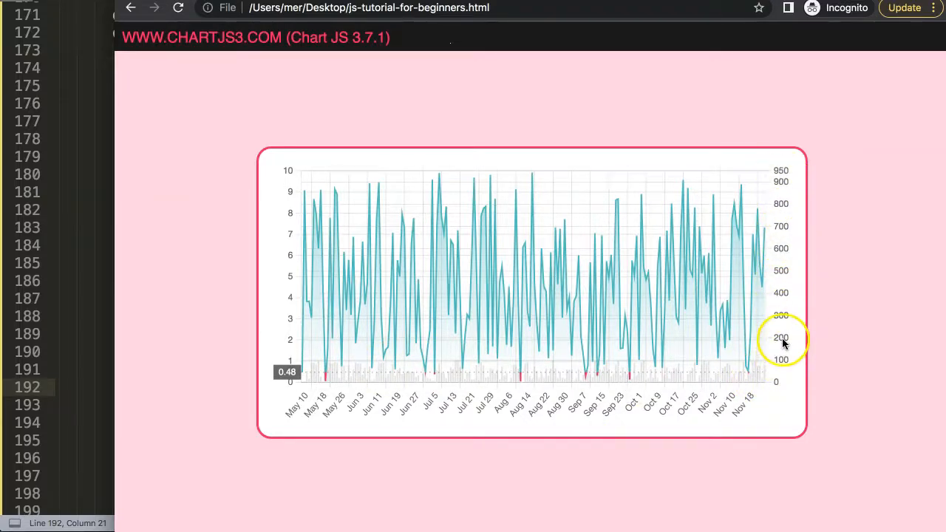
pyautogui.moveTo(576, 235)
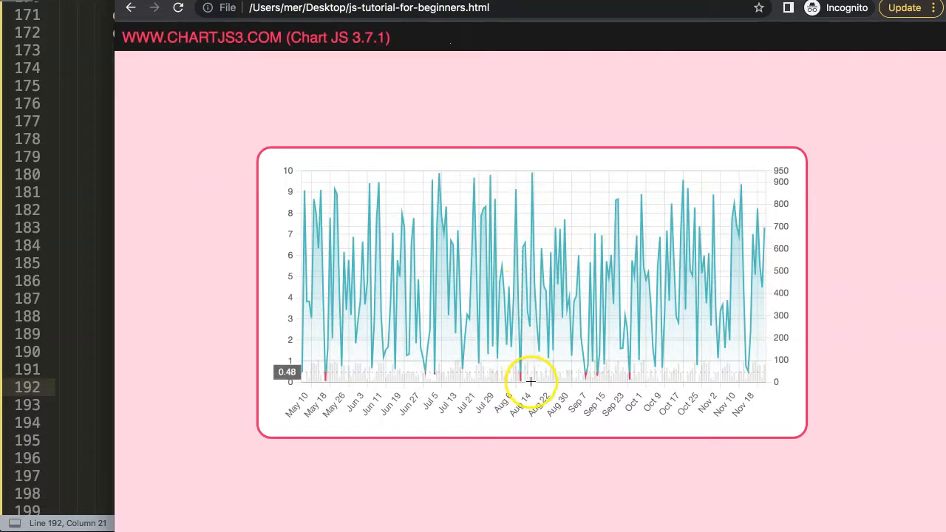
pyautogui.moveTo(100, 220)
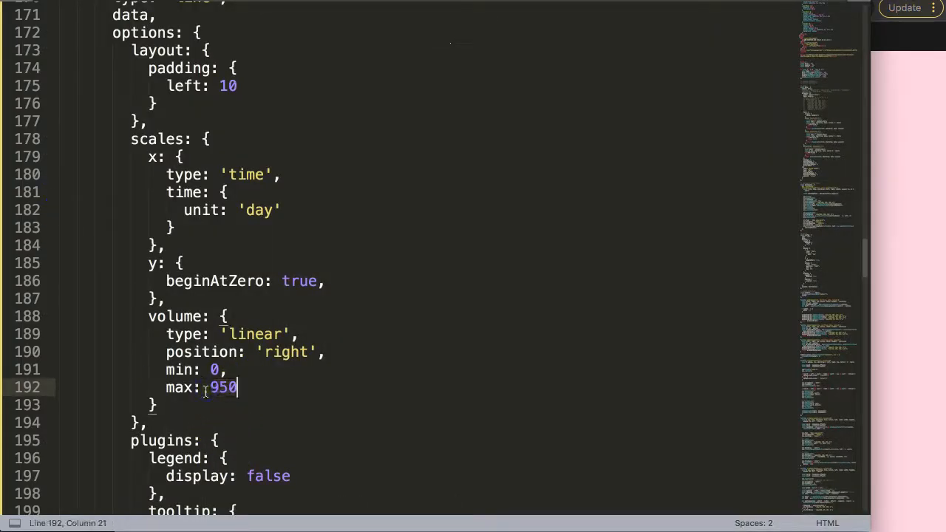
# Set the volume scale max to 1000 and add grid: { display: false }.
pyautogui.click(905, 7)
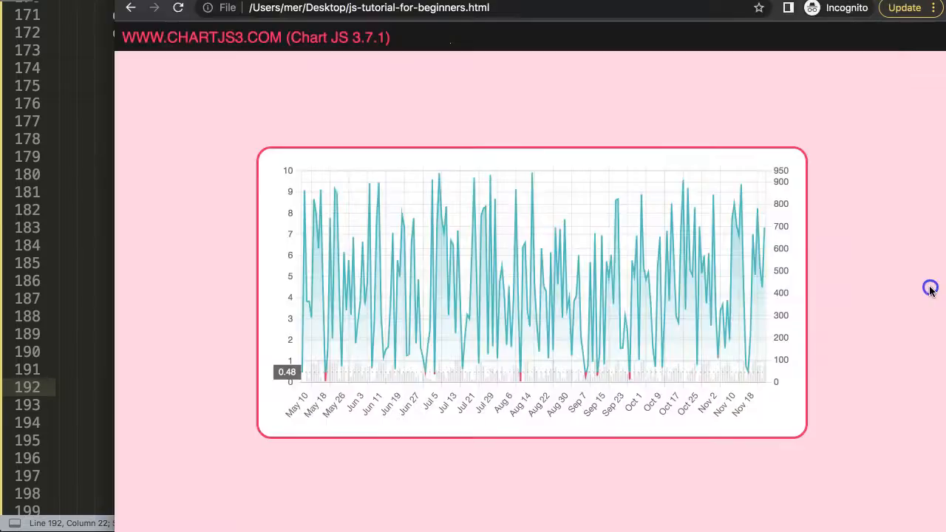
pyautogui.moveTo(449, 185)
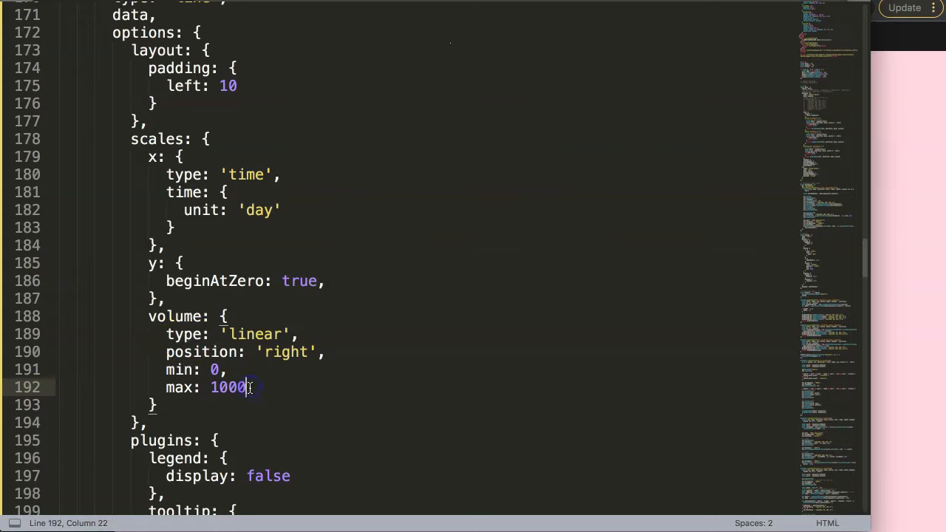
pyautogui.write('gi')
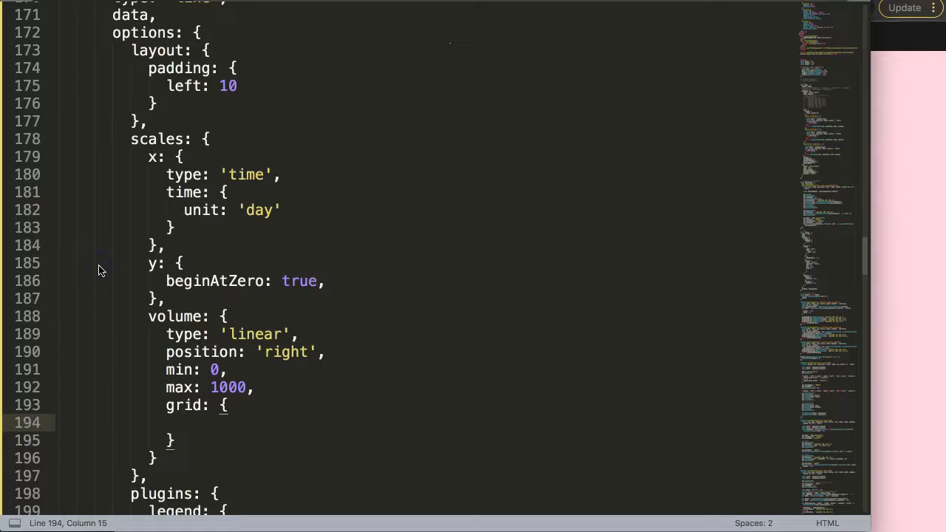
pyautogui.write('display: false')
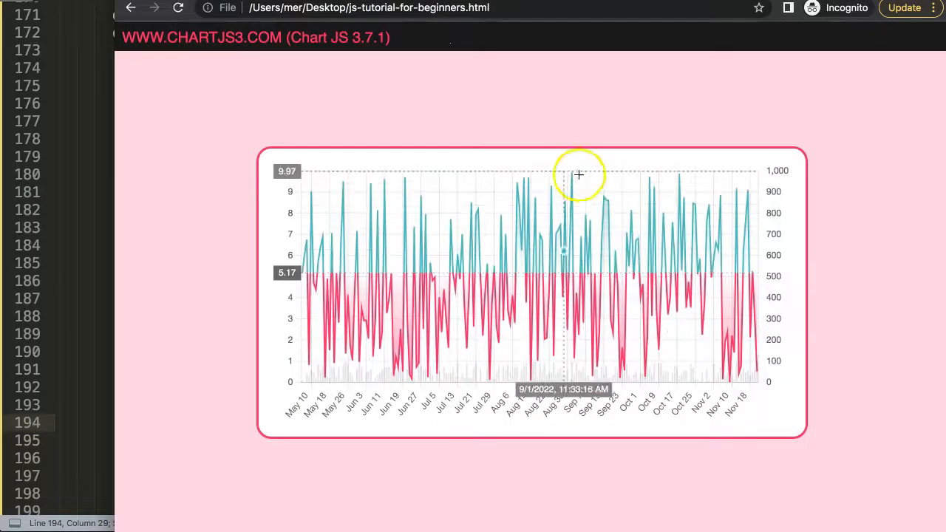
pyautogui.moveTo(595, 180)
pyautogui.write('ticks: {')
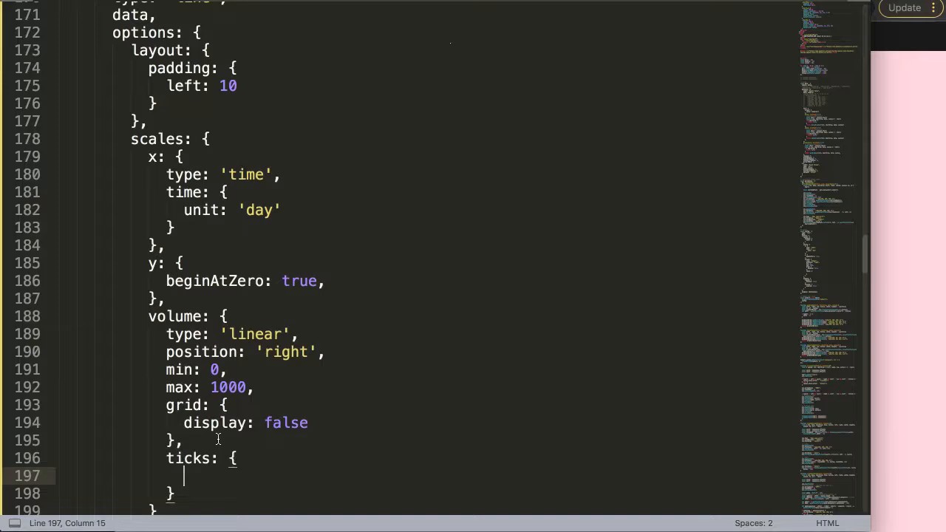
# Add ticks: { display: false } to hide the volume scale's tick labels.
pyautogui.write('display:')
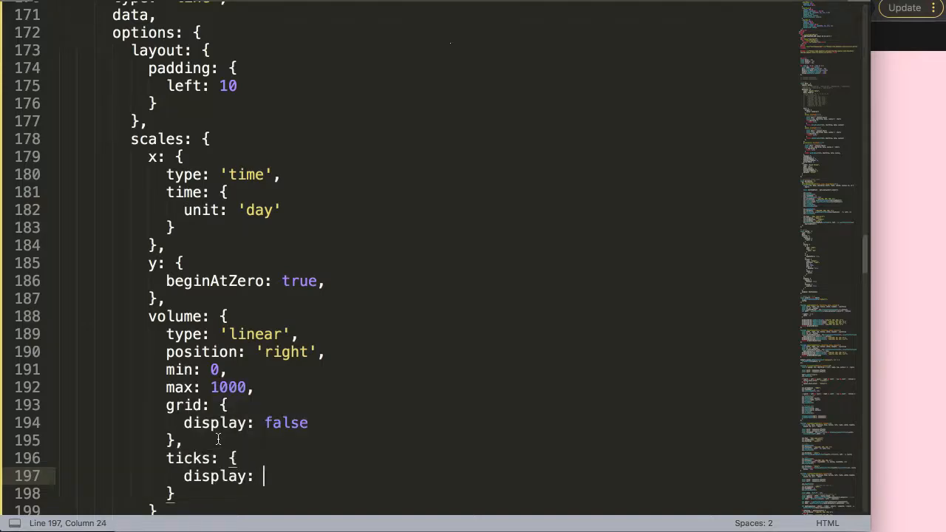
pyautogui.write('false')
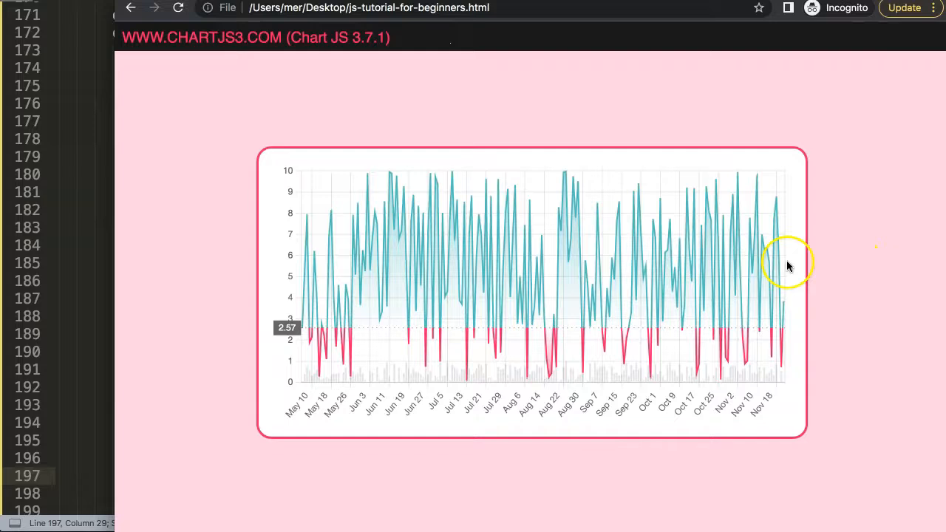
pyautogui.moveTo(677, 300)
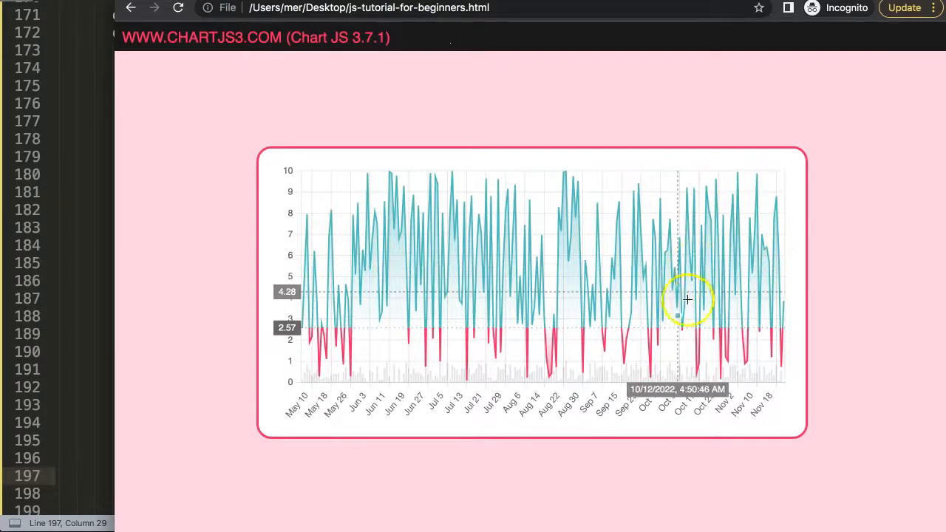
pyautogui.moveTo(362, 369)
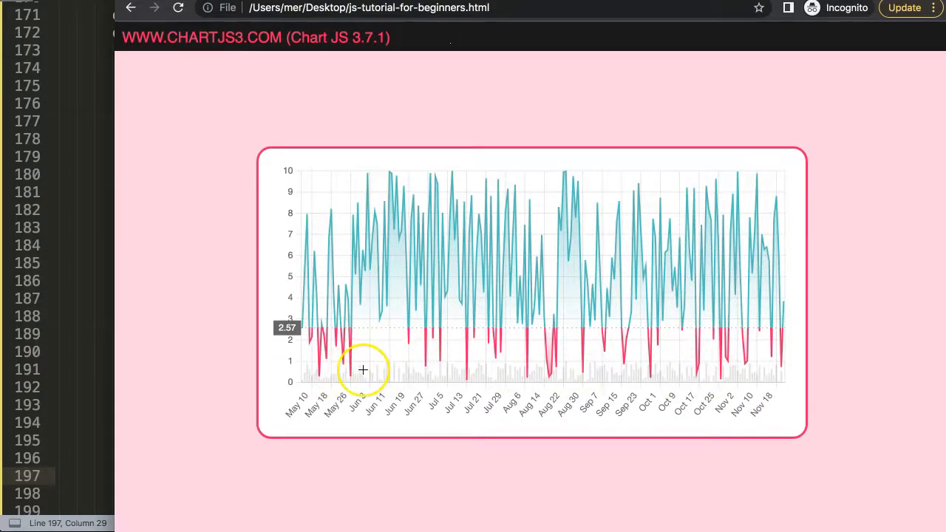
pyautogui.moveTo(431, 278)
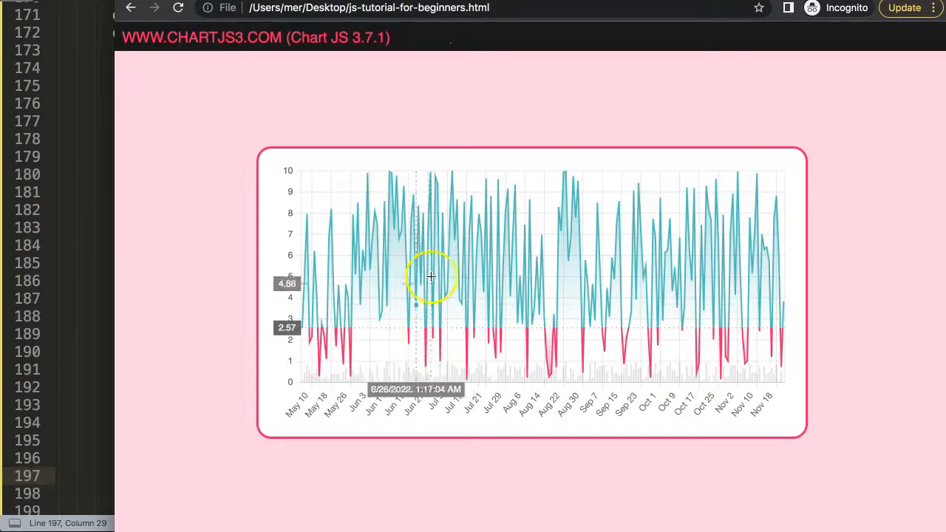
pyautogui.moveTo(507, 367)
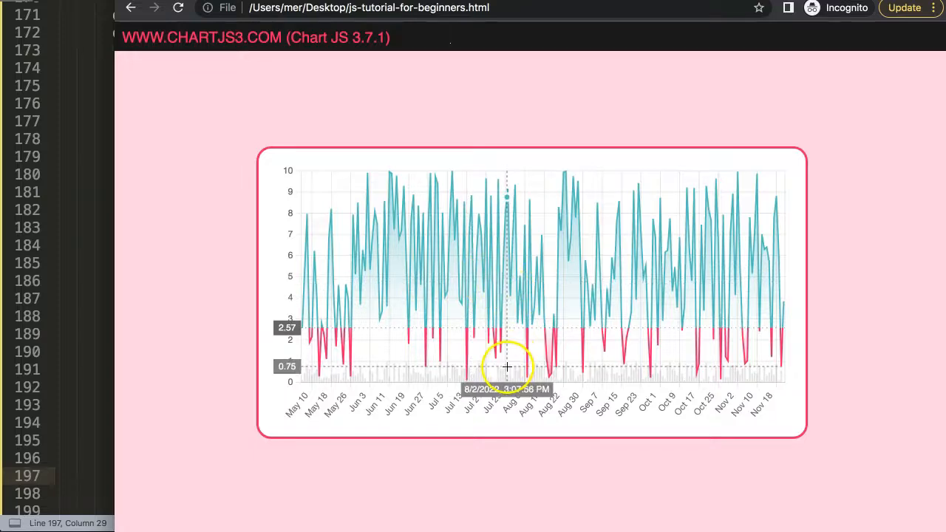
pyautogui.moveTo(464, 250)
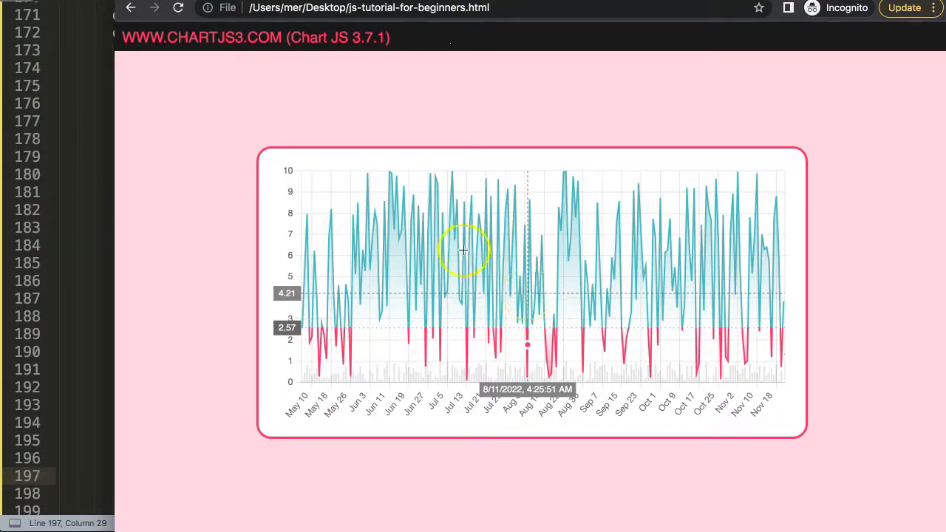
pyautogui.moveTo(225, 161)
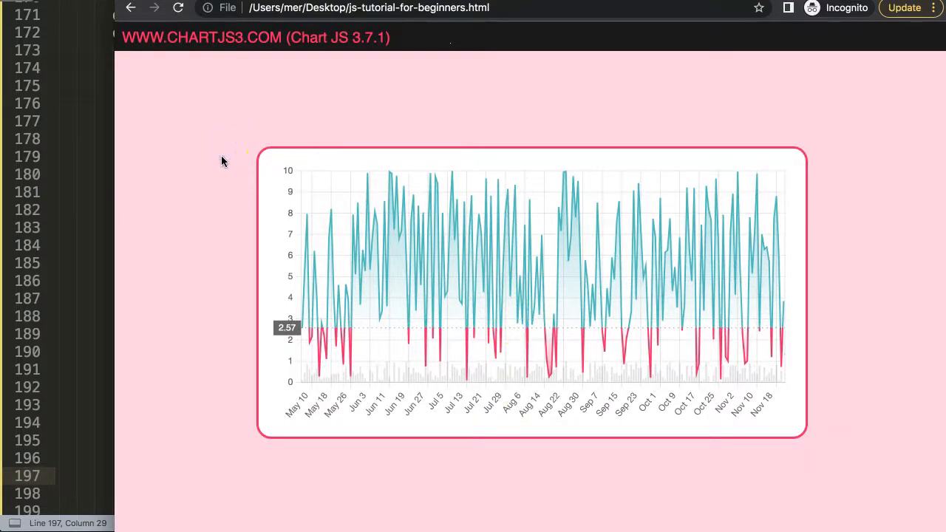
pyautogui.moveTo(383, 223)
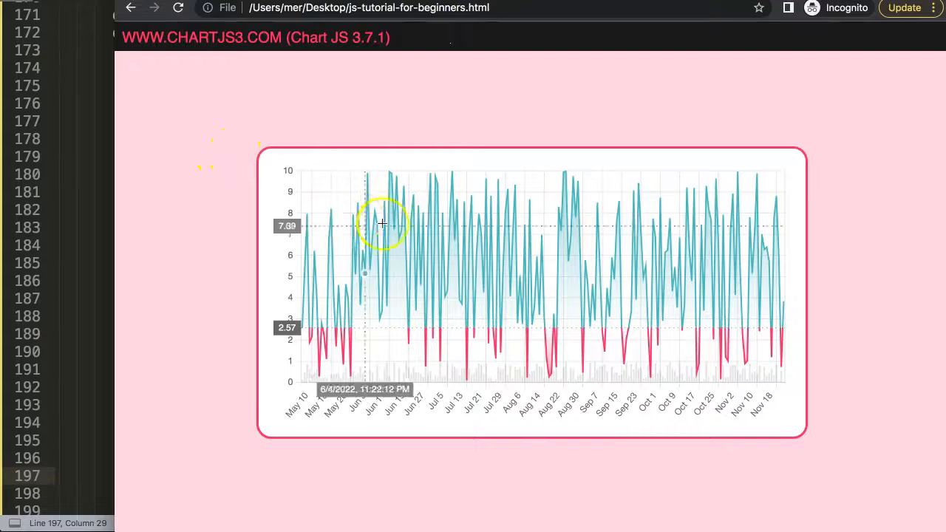
pyautogui.moveTo(281, 185)
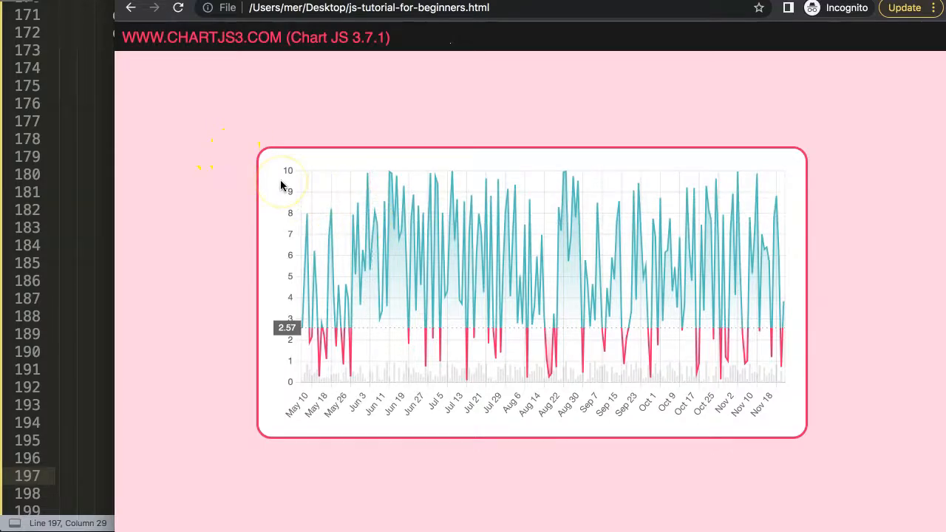